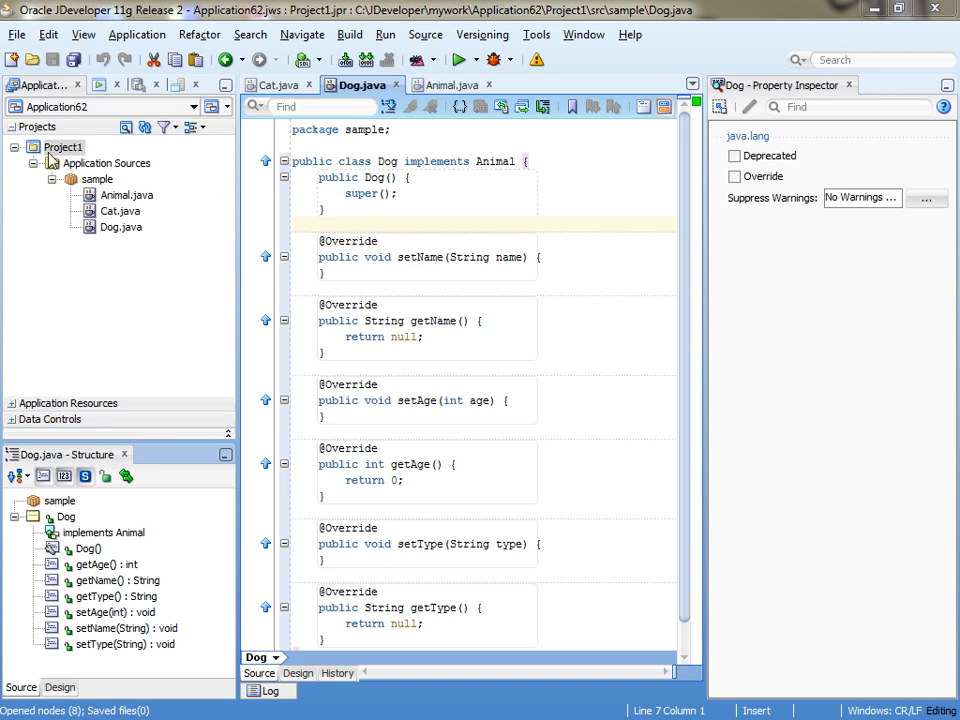
# Create a new Java project named 'Modeling' in Application62
pyautogui.click(209, 107)
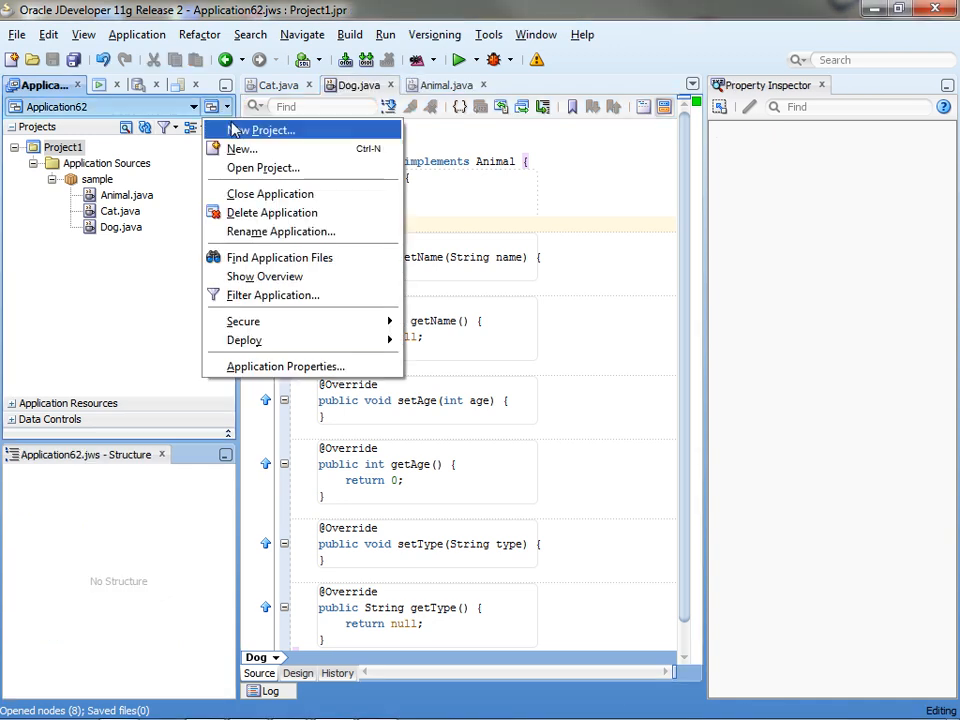
pyautogui.click(263, 129)
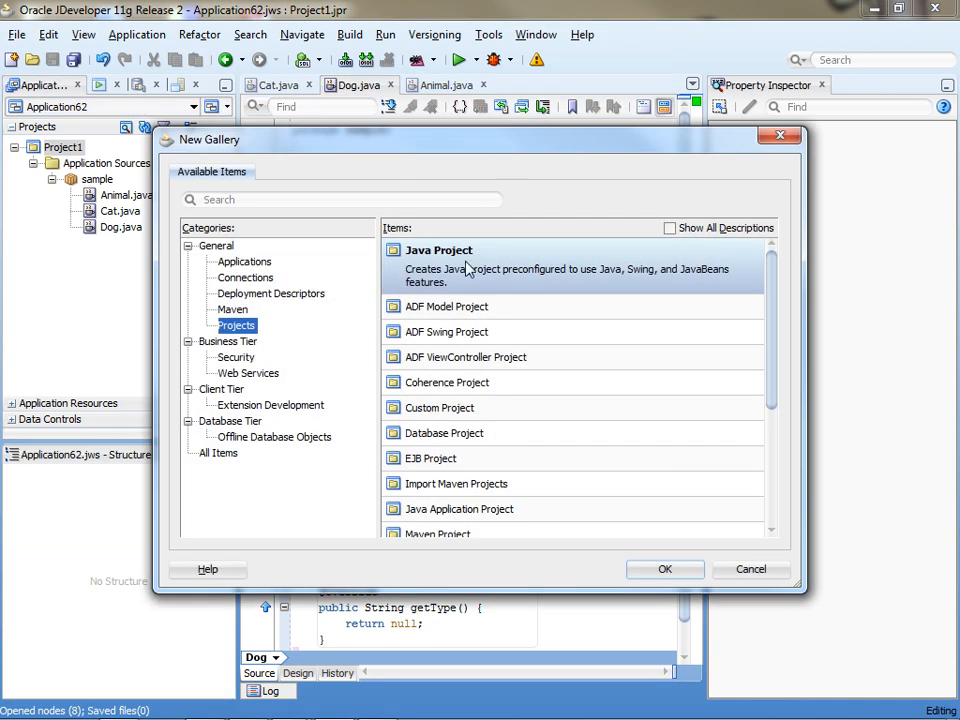
pyautogui.moveTo(673, 569)
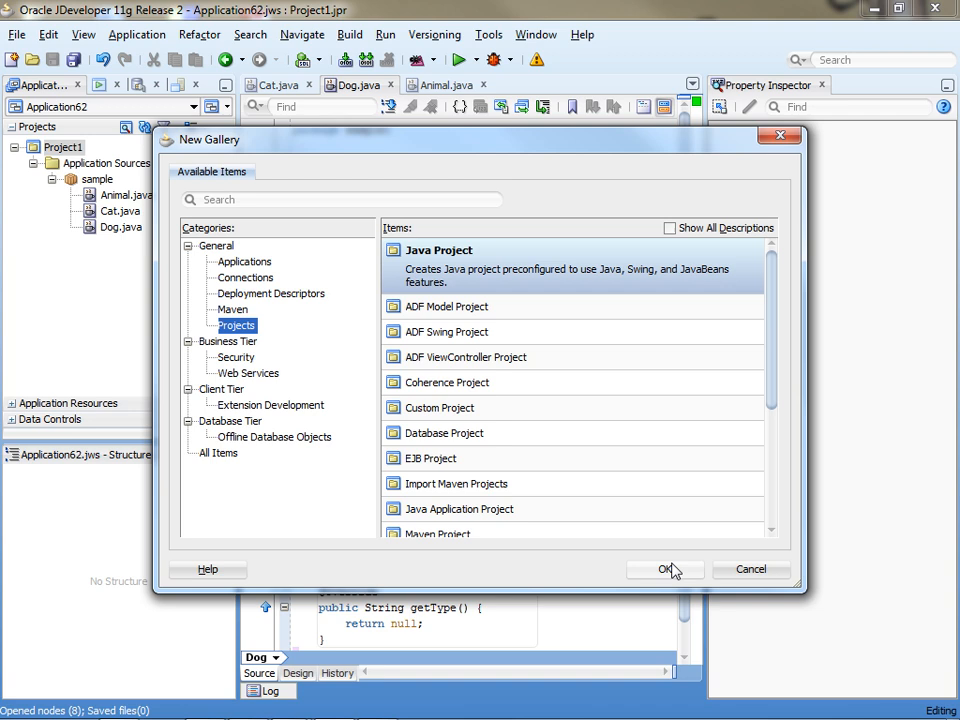
pyautogui.click(665, 570)
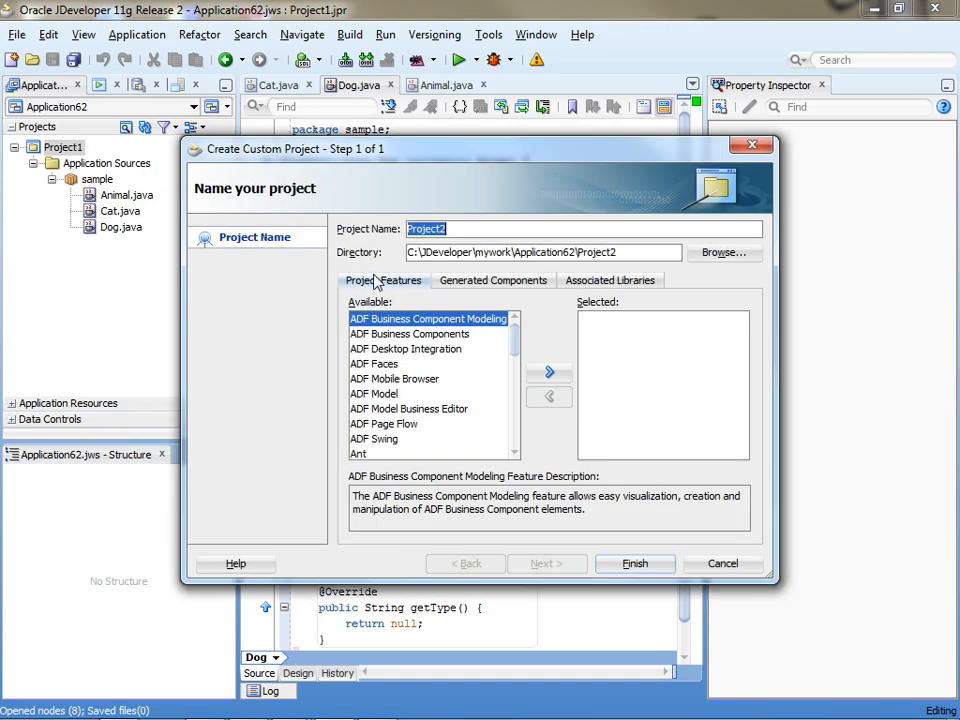
pyautogui.write('M')
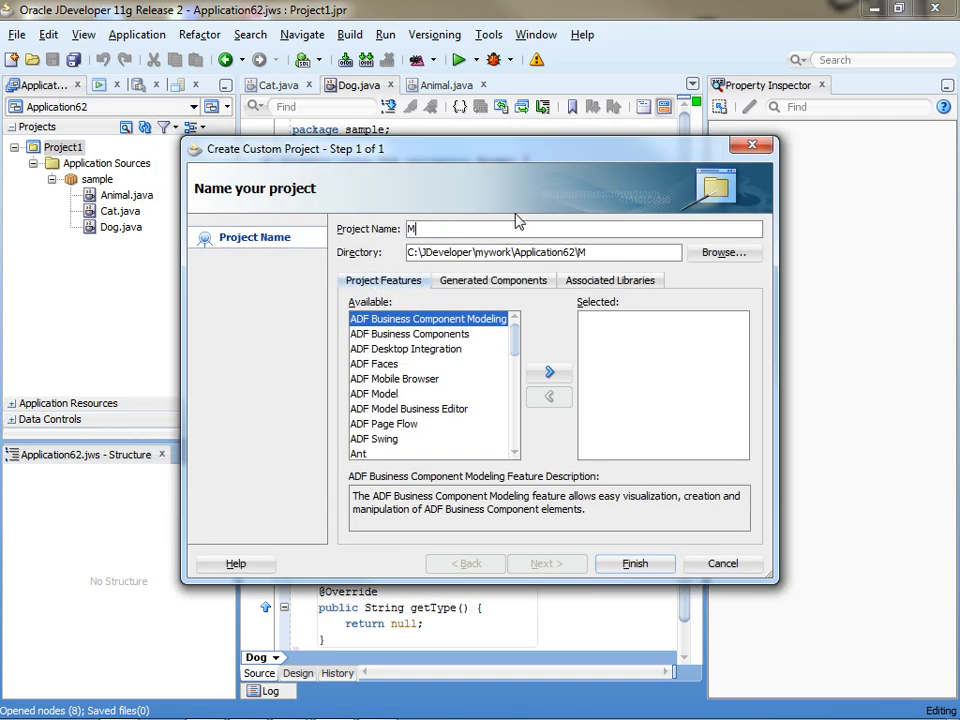
pyautogui.write('odeling')
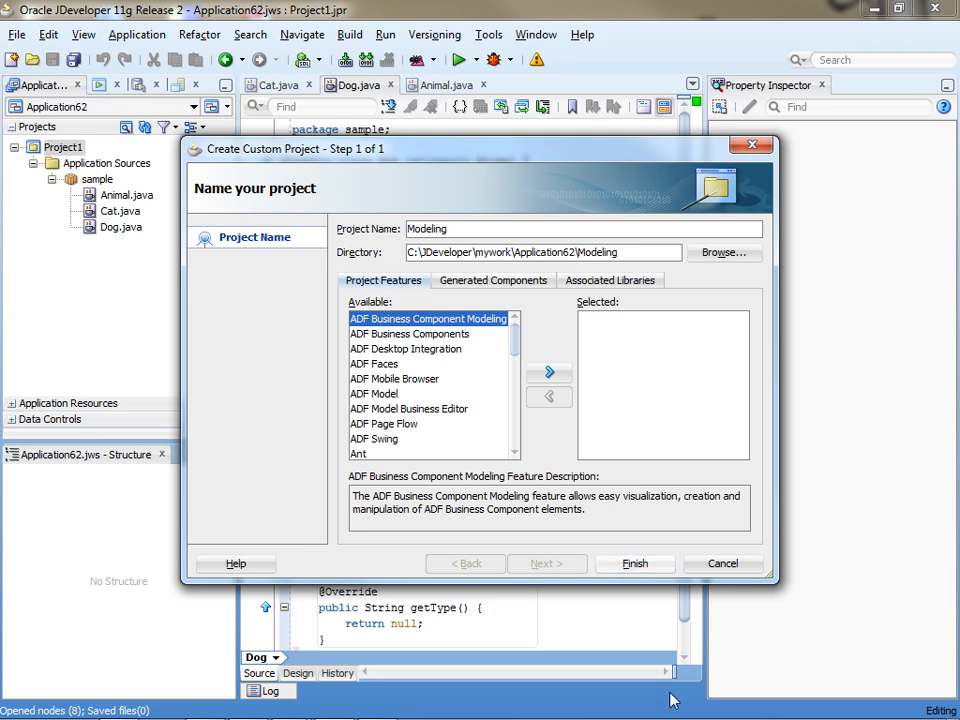
pyautogui.click(634, 563)
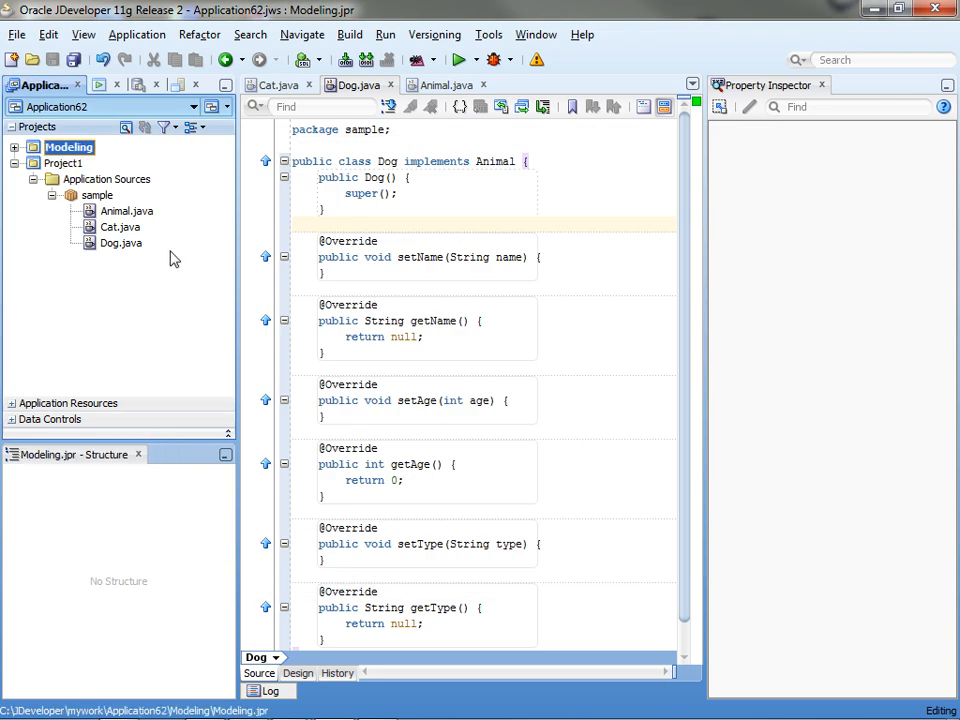
# Add a Java Class Diagram named 'first' to the Modeling project
pyautogui.rightClick(63, 163)
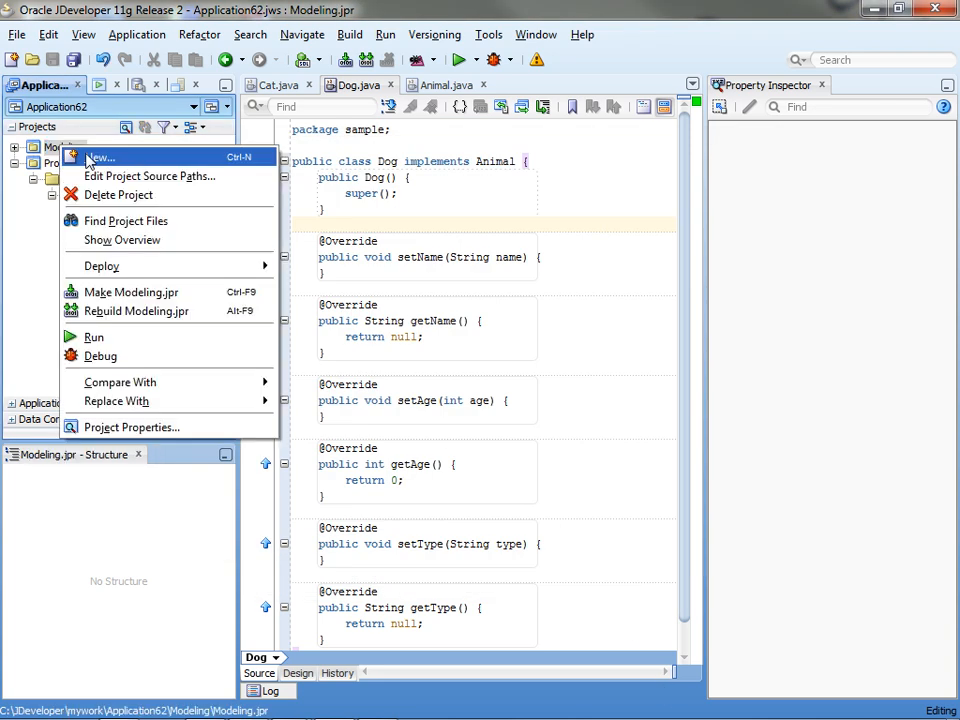
pyautogui.click(100, 157)
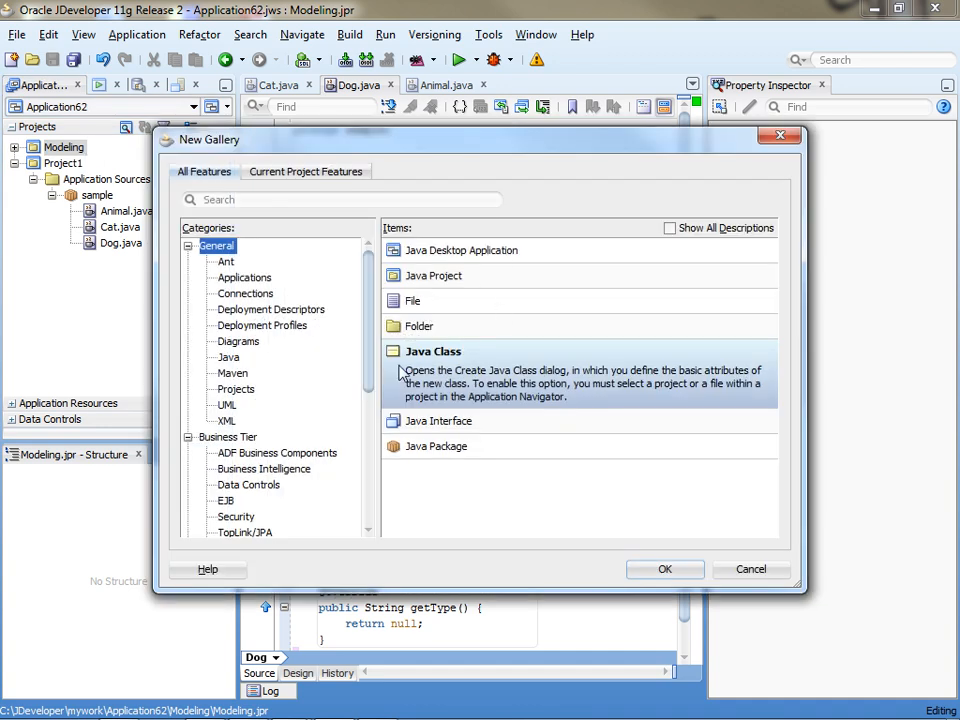
pyautogui.moveTo(264, 330)
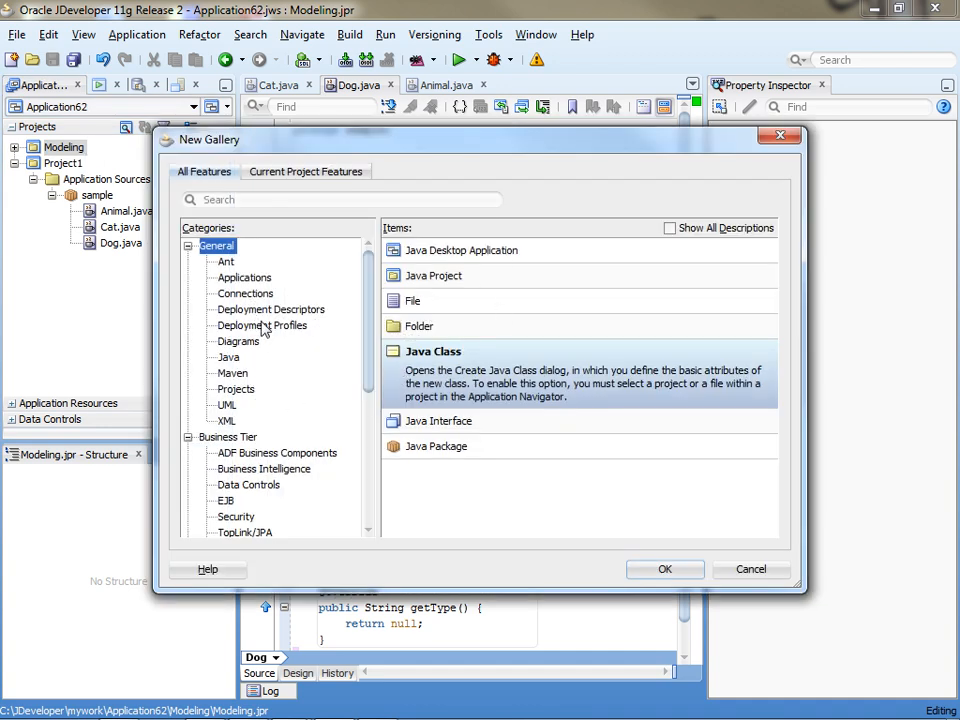
pyautogui.click(238, 341)
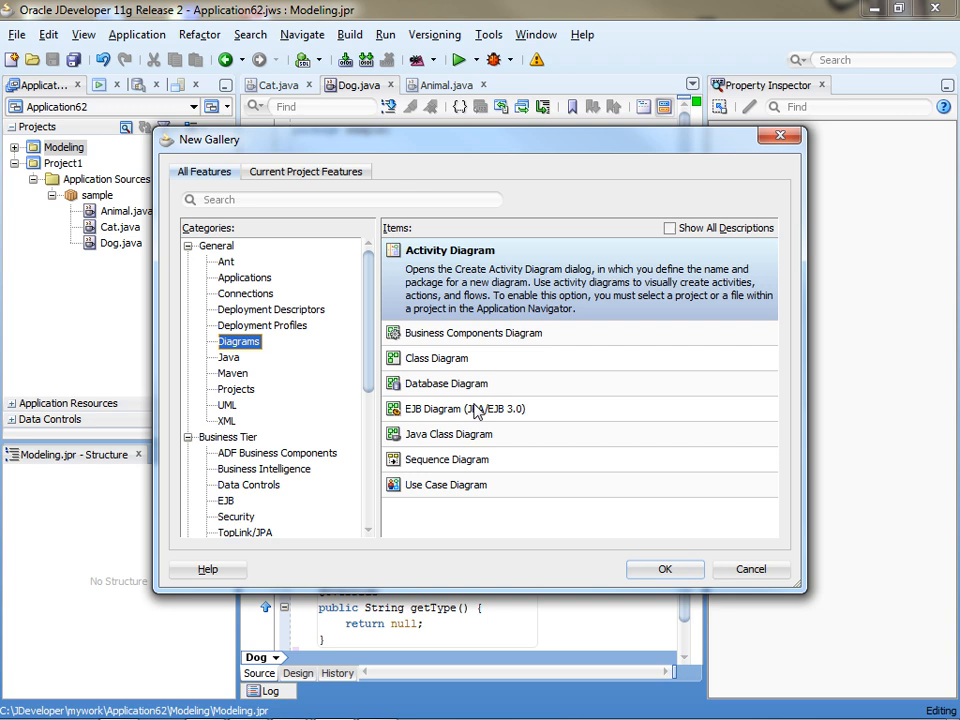
pyautogui.click(455, 376)
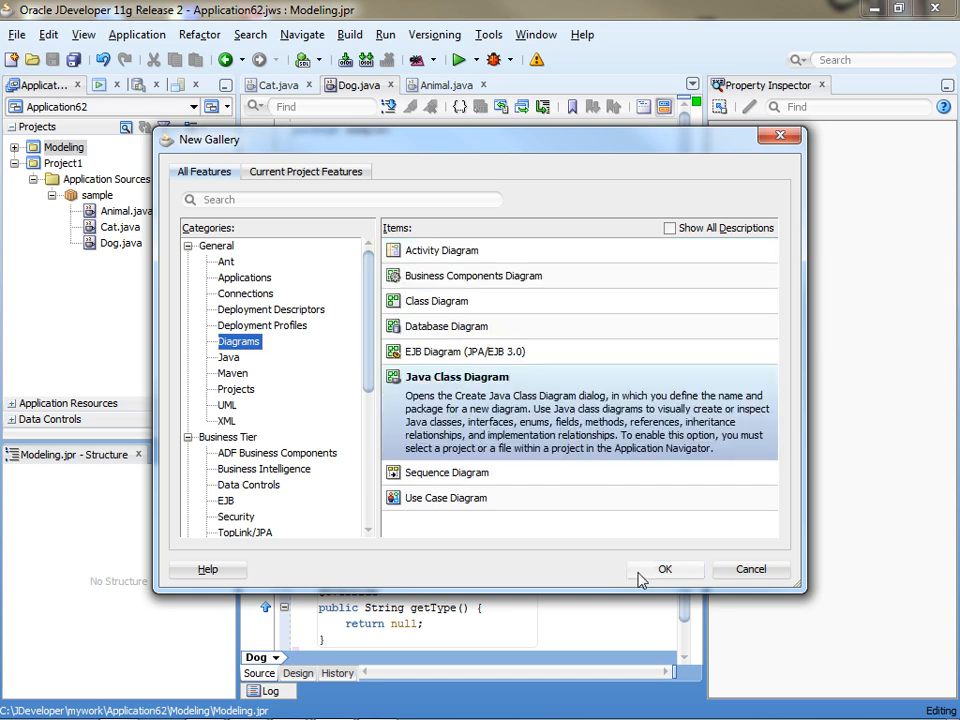
pyautogui.click(751, 569)
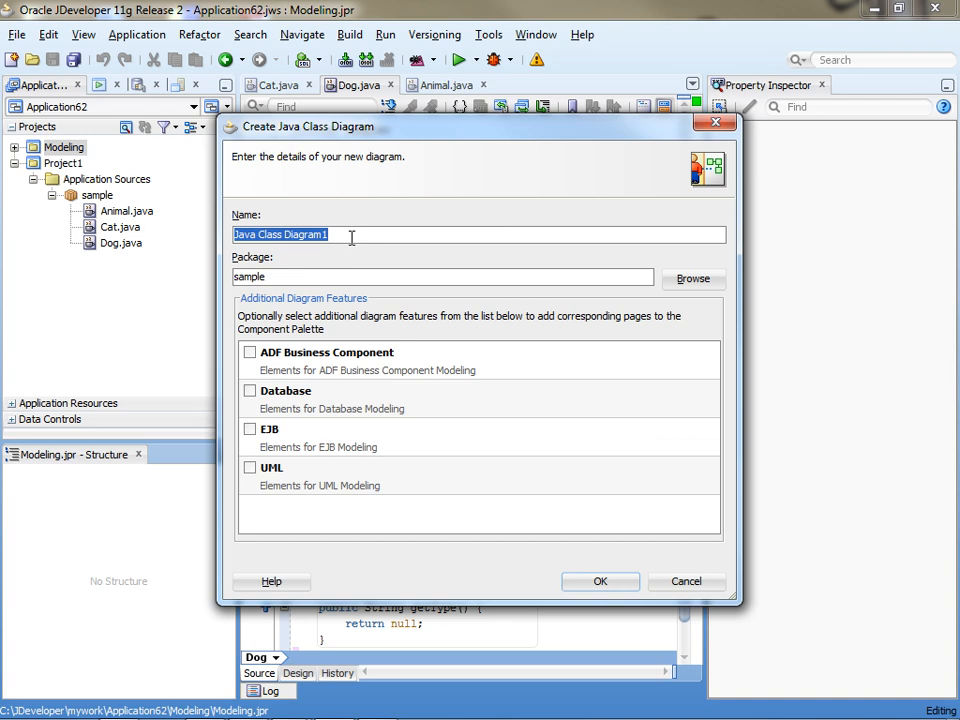
pyautogui.write('first')
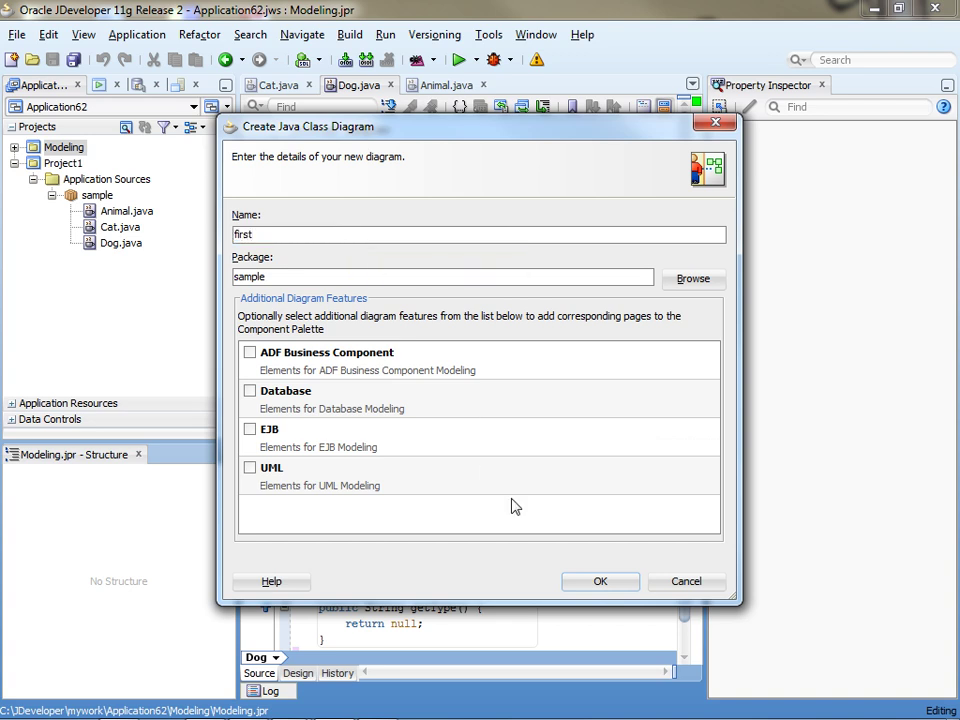
pyautogui.click(600, 581)
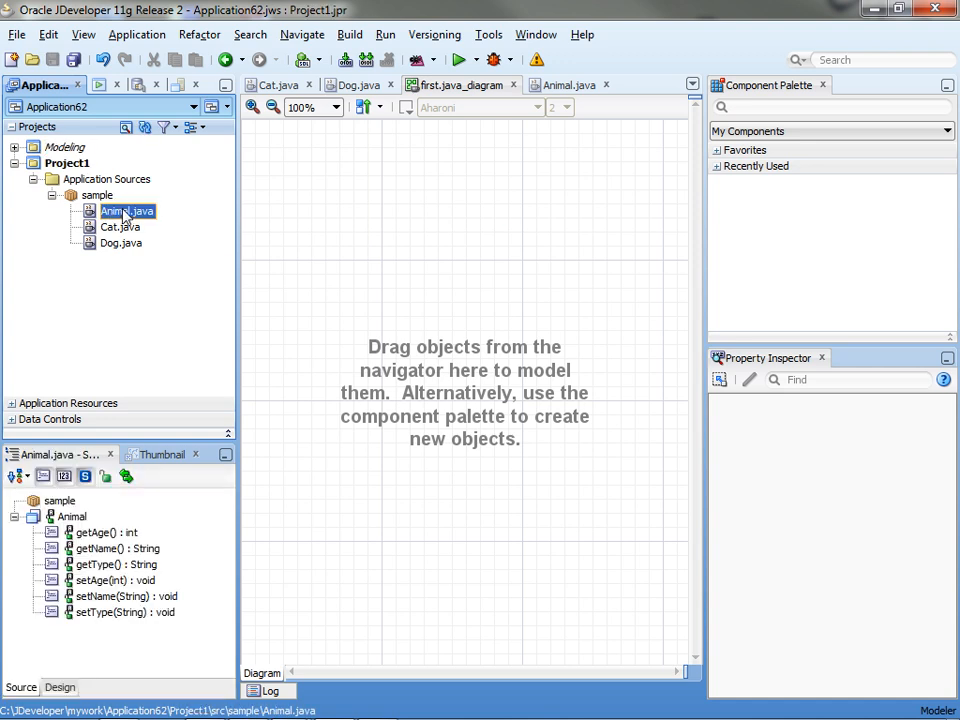
pyautogui.moveTo(128, 211)
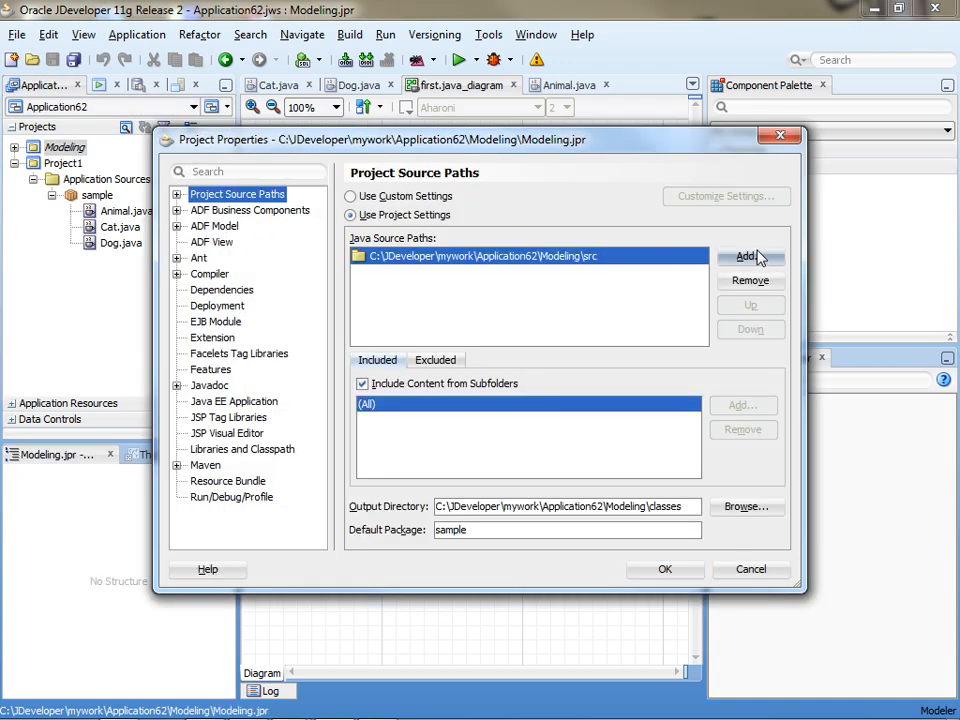
# Replace Modeling's source path Modeling\src with Project1\src in Project Source Paths
pyautogui.click(748, 256)
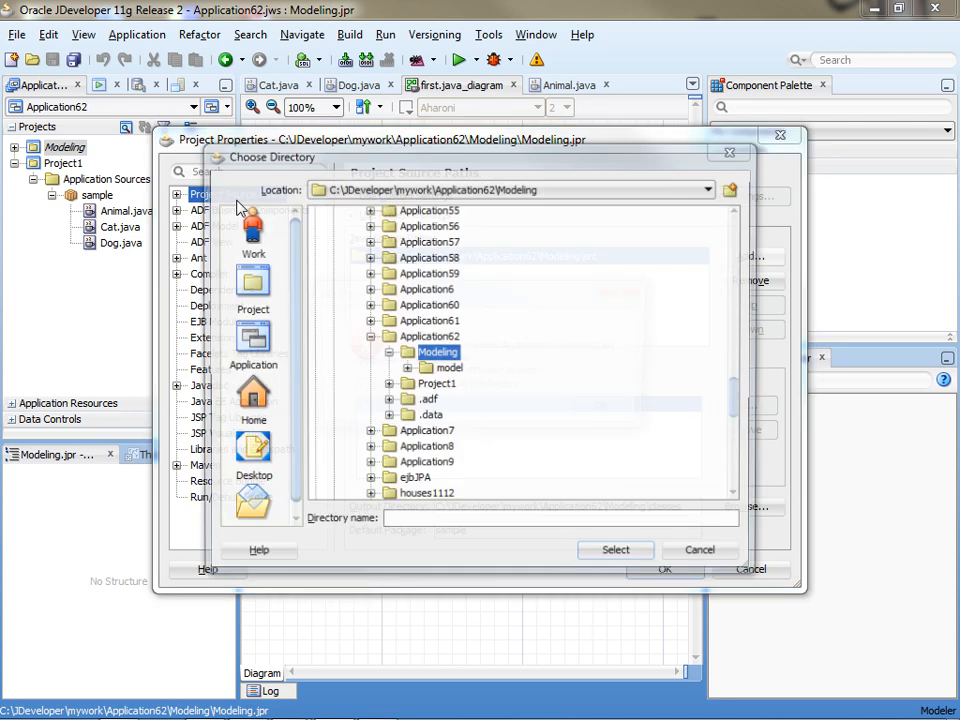
pyautogui.click(615, 549)
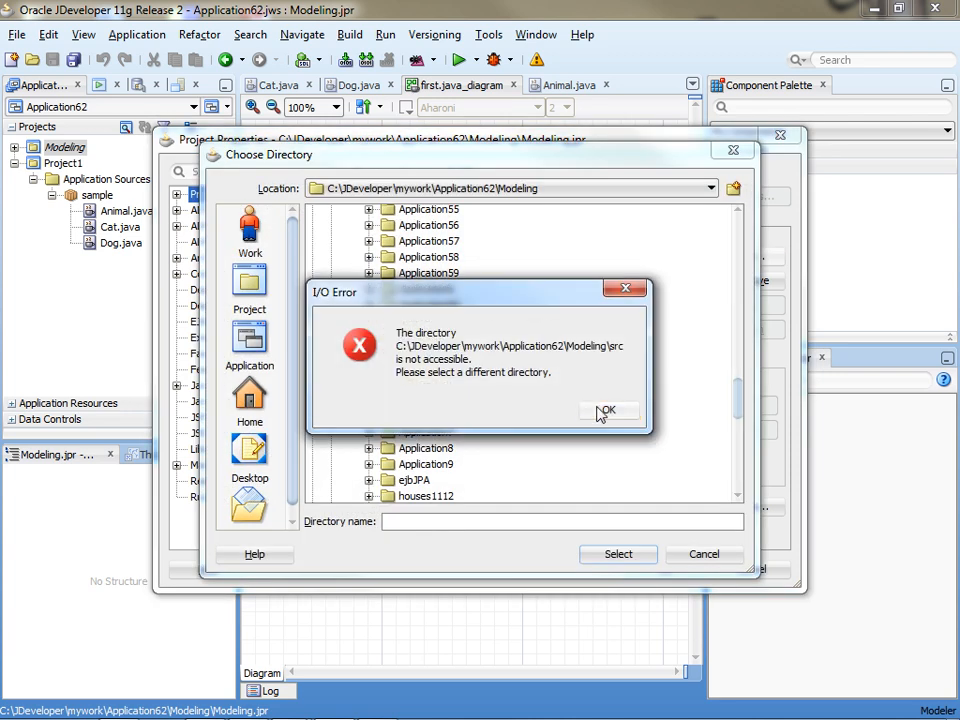
pyautogui.click(608, 411)
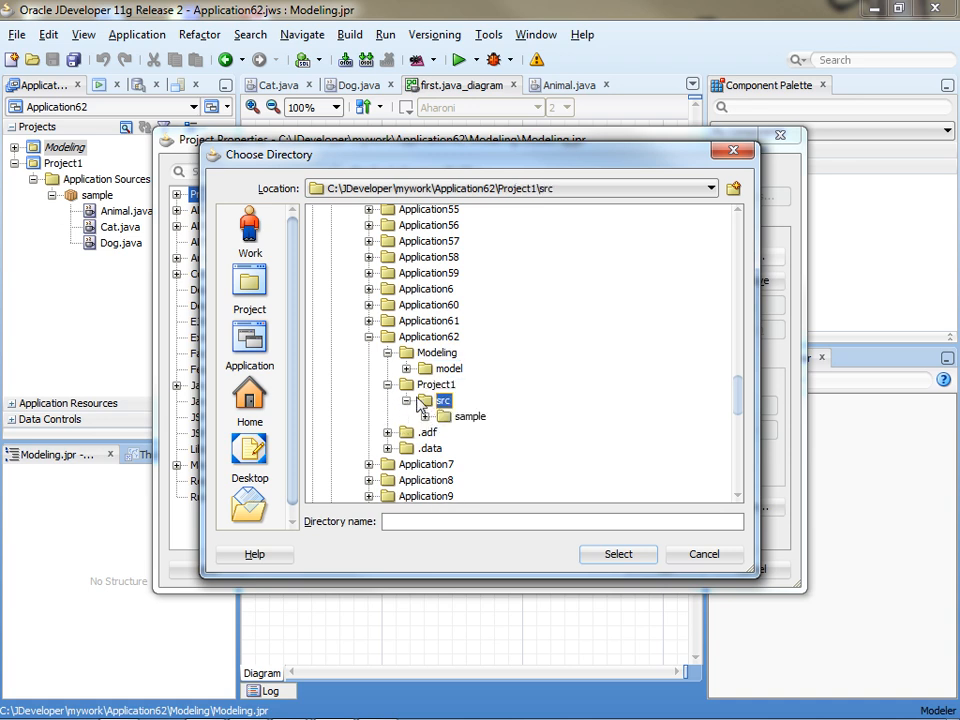
pyautogui.click(618, 554)
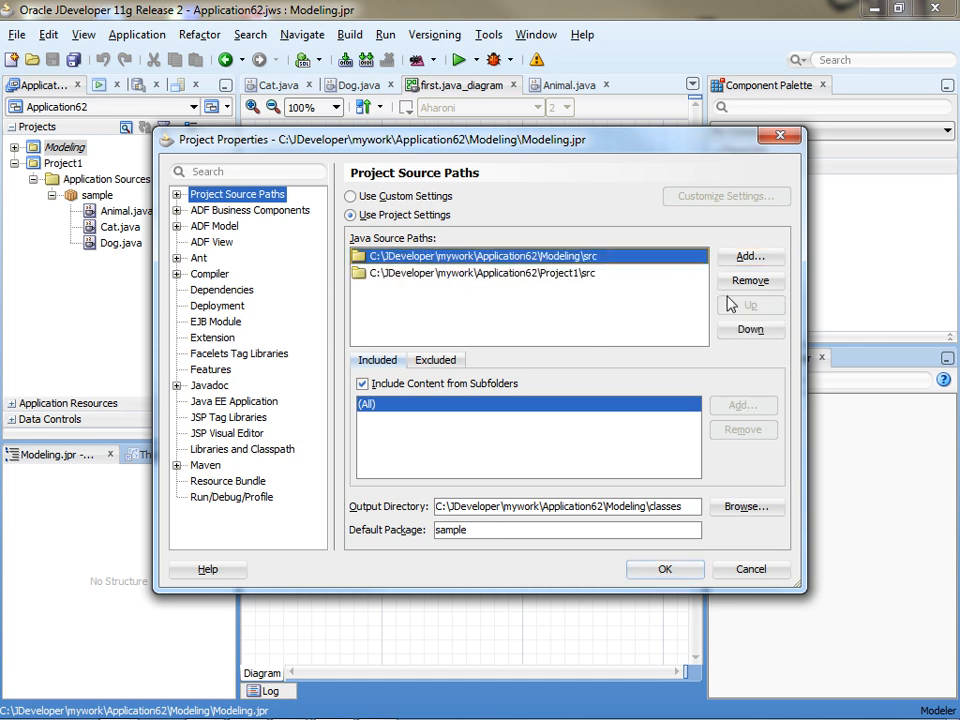
pyautogui.click(750, 280)
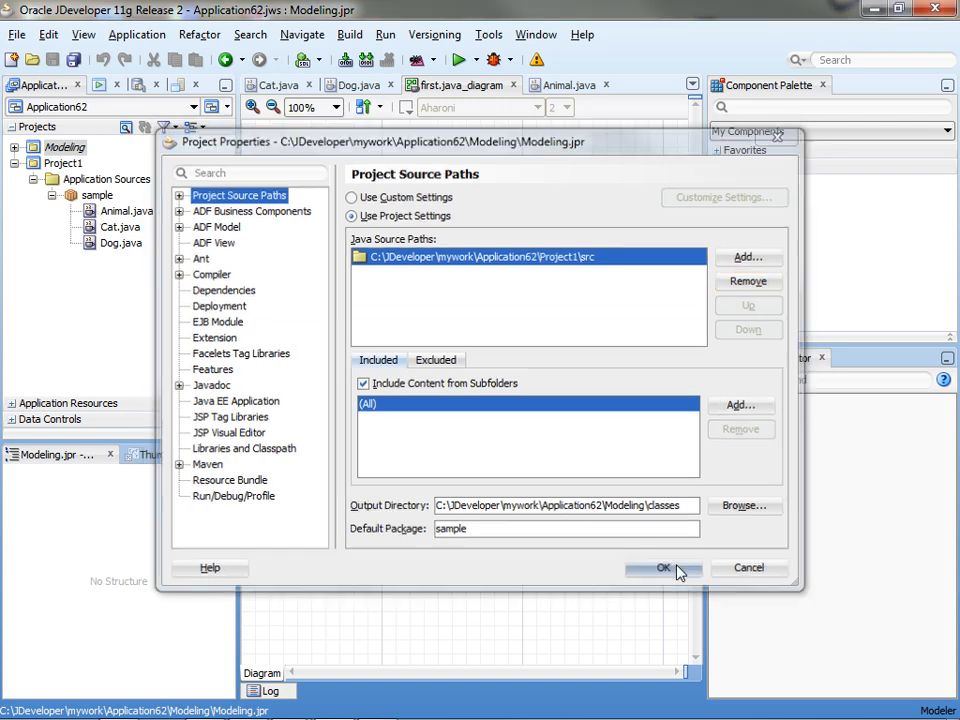
pyautogui.click(657, 569)
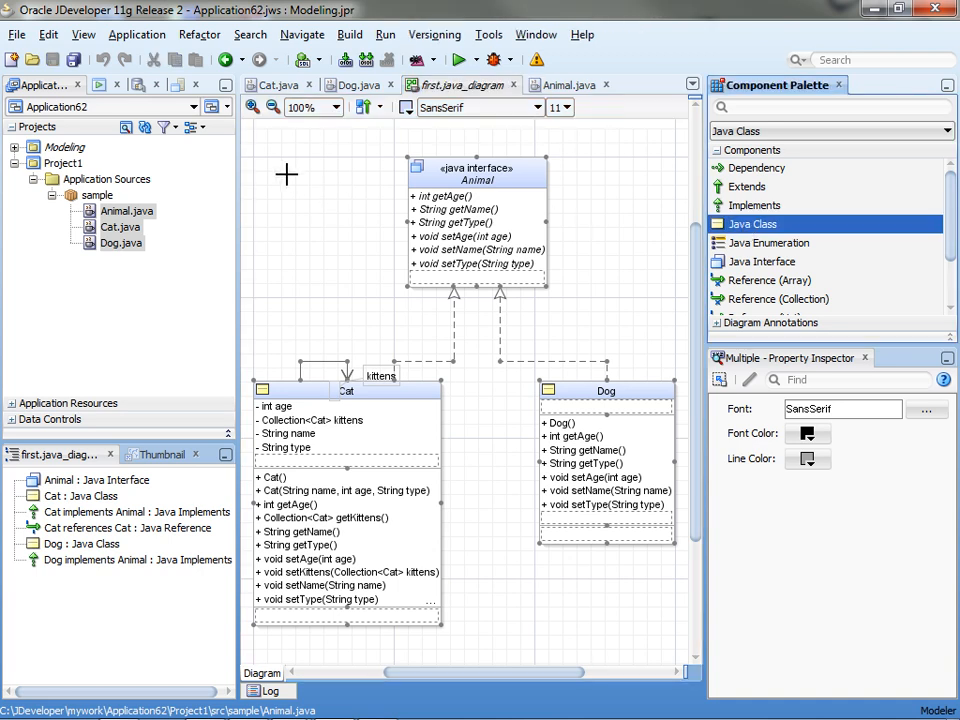
# Place a new Cow Java class on the diagram and open its source code
pyautogui.click(287, 175)
pyautogui.write('Cow')
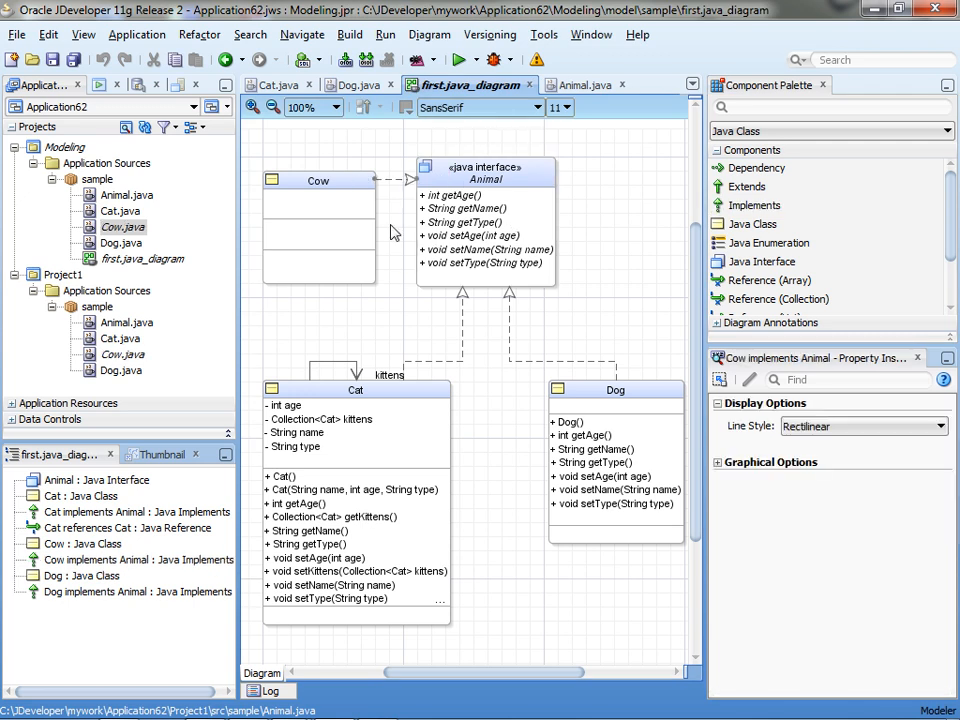
pyautogui.click(318, 180)
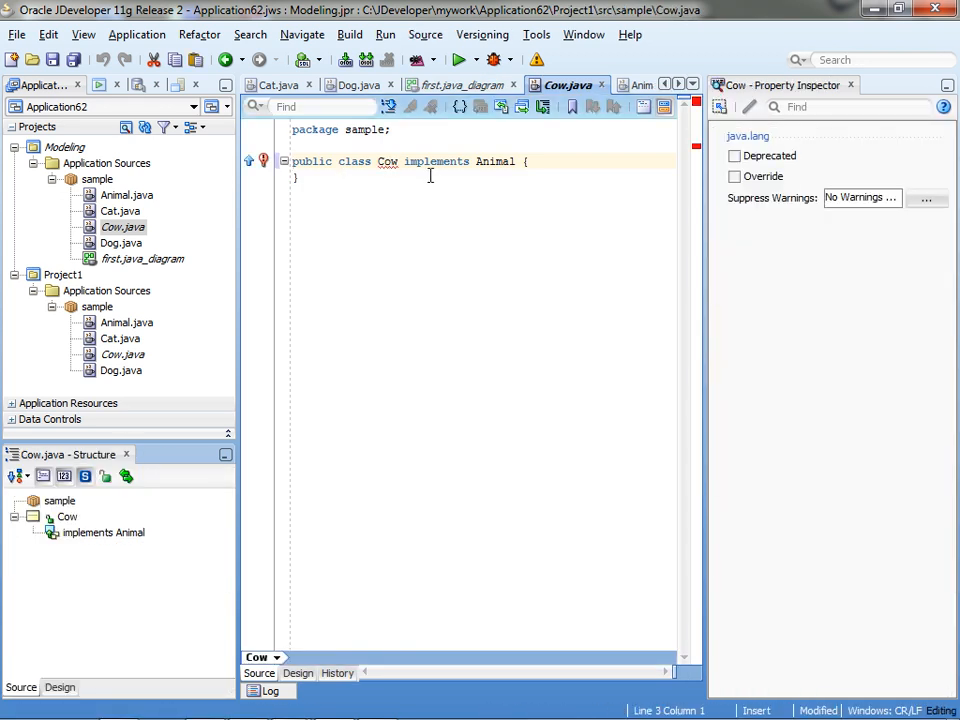
pyautogui.moveTo(451, 183)
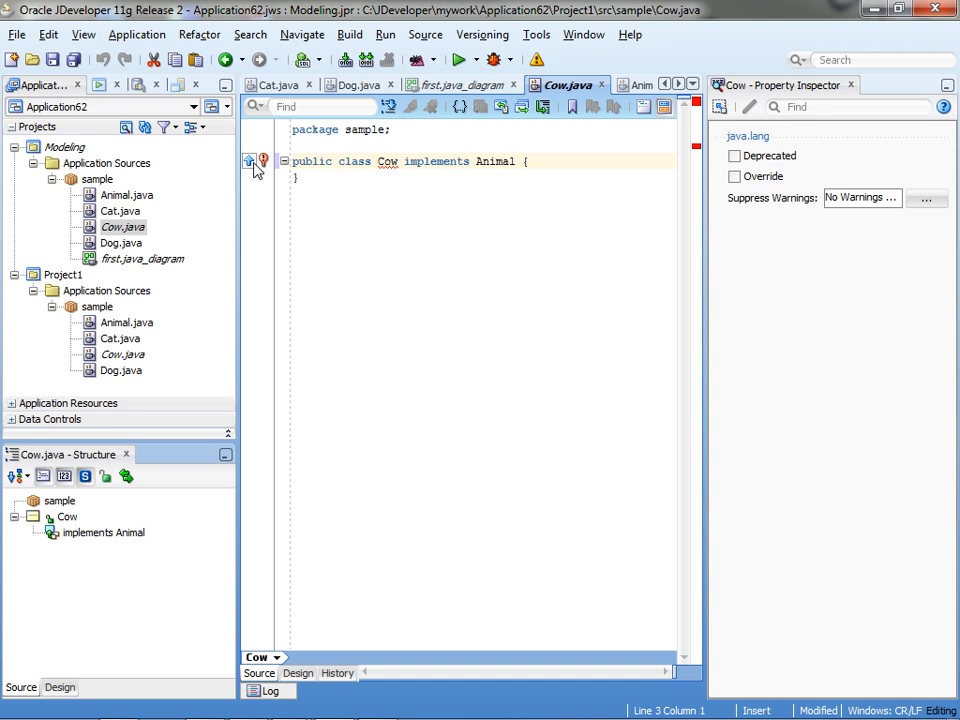
# Use the error lightbulb's Implement Methods to generate stubs for all six Animal methods
pyautogui.click(249, 161)
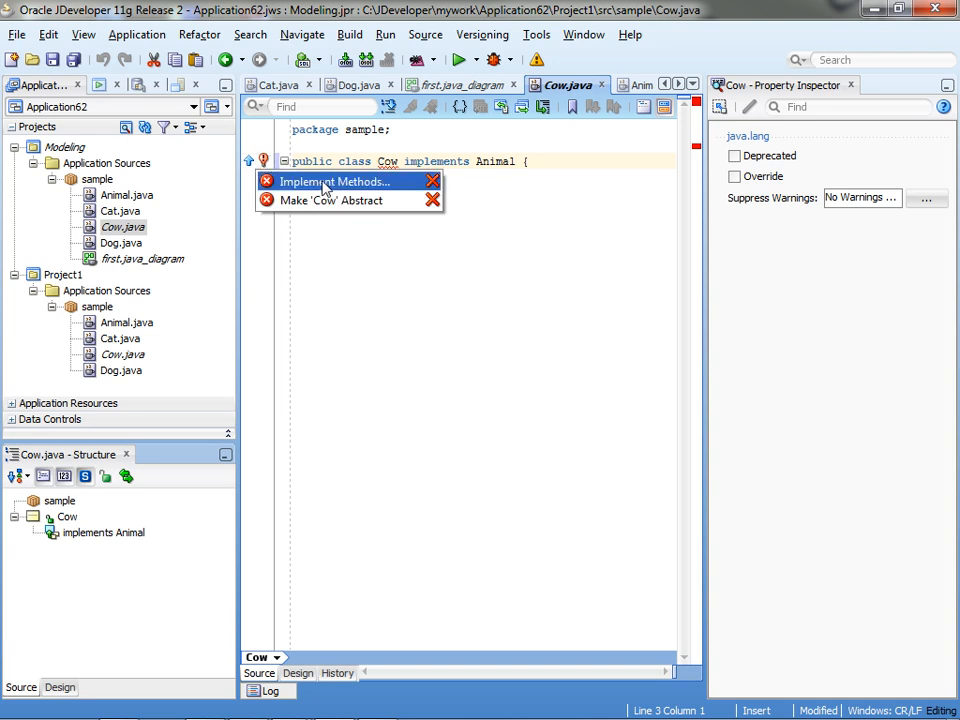
pyautogui.click(334, 181)
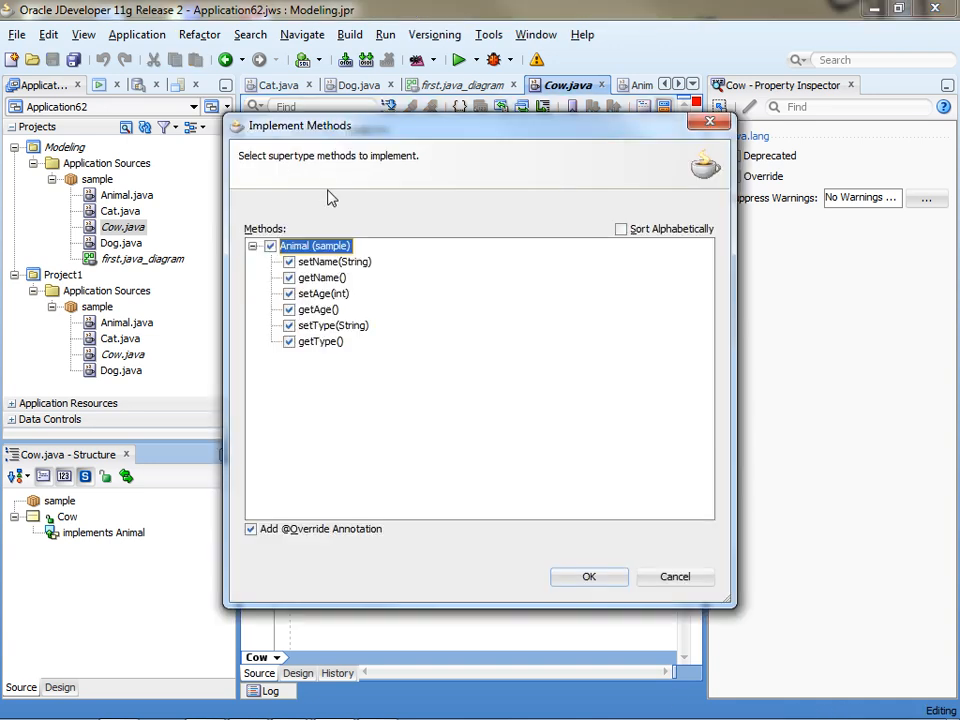
pyautogui.click(590, 577)
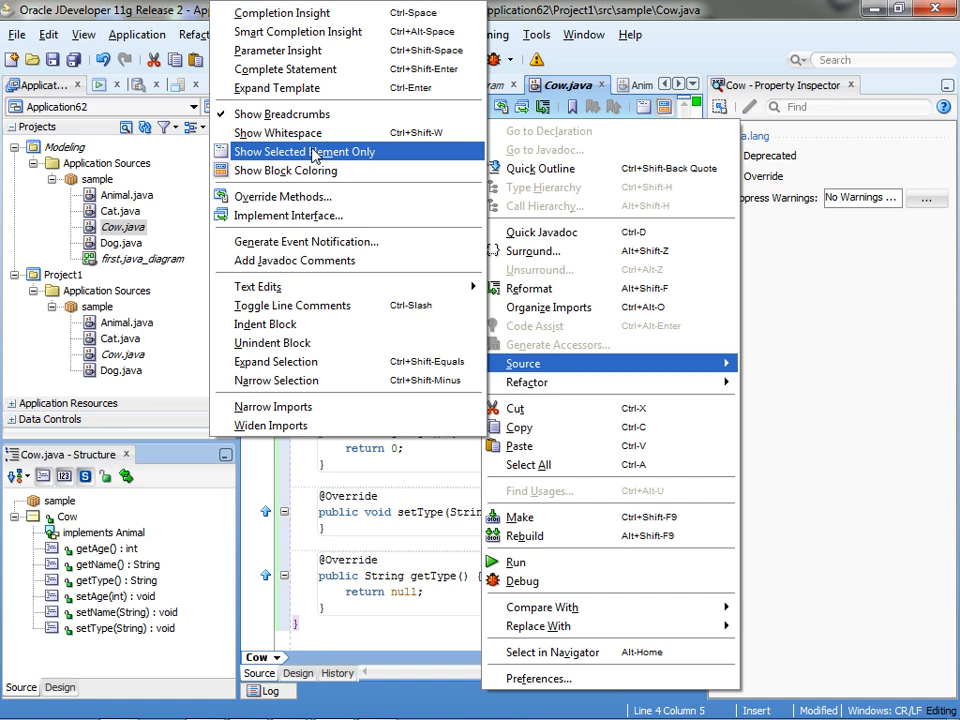
# Override toString in Cow.java and return to the first diagram
pyautogui.click(283, 196)
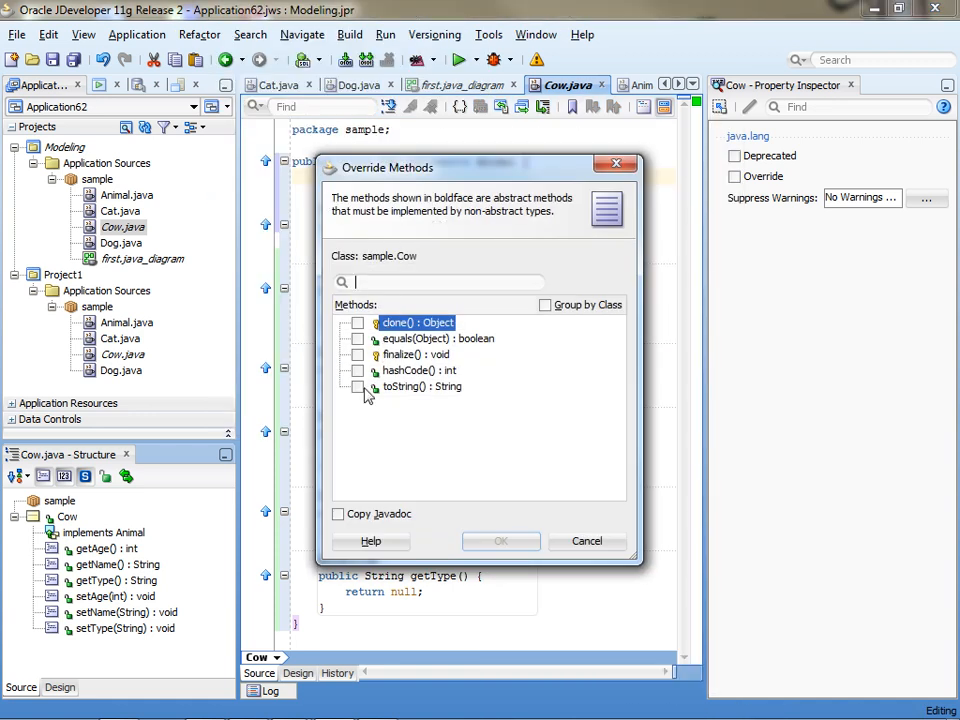
pyautogui.click(358, 386)
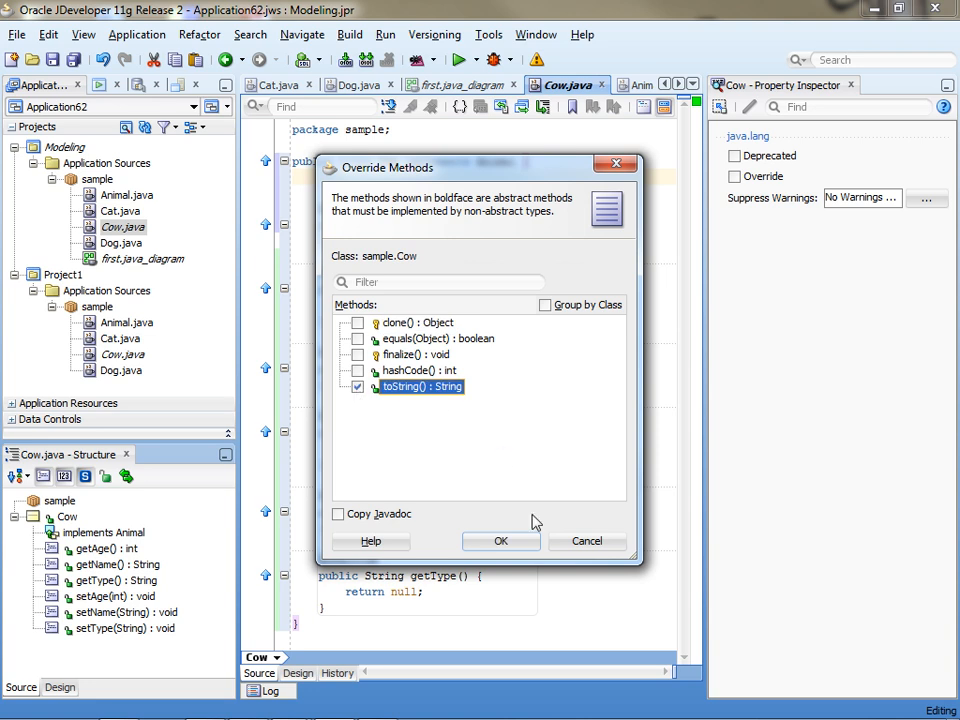
pyautogui.click(500, 541)
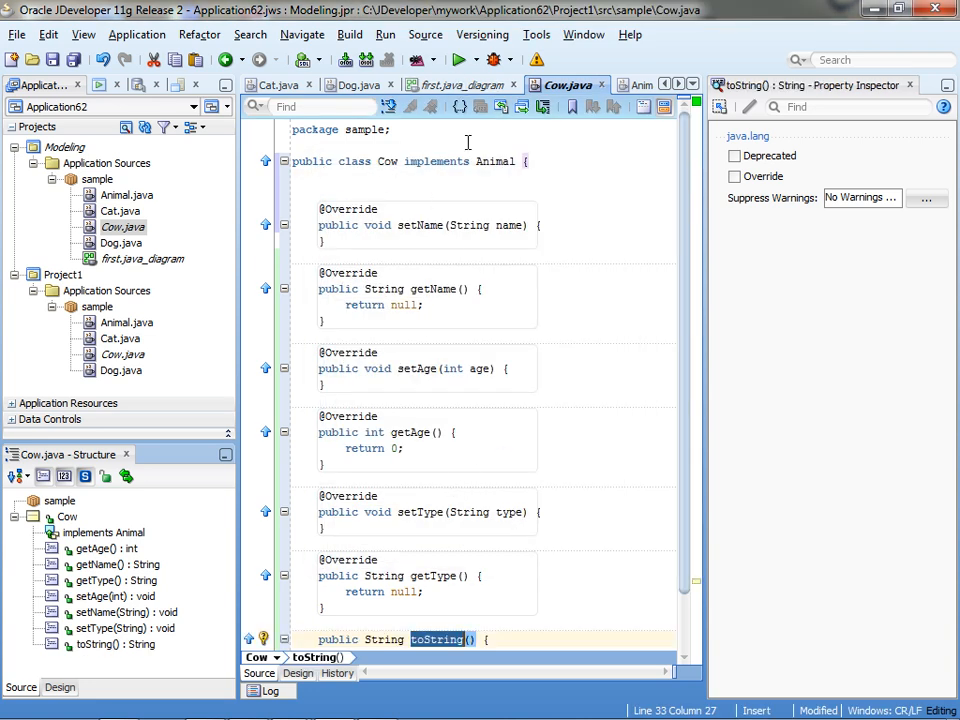
pyautogui.click(462, 84)
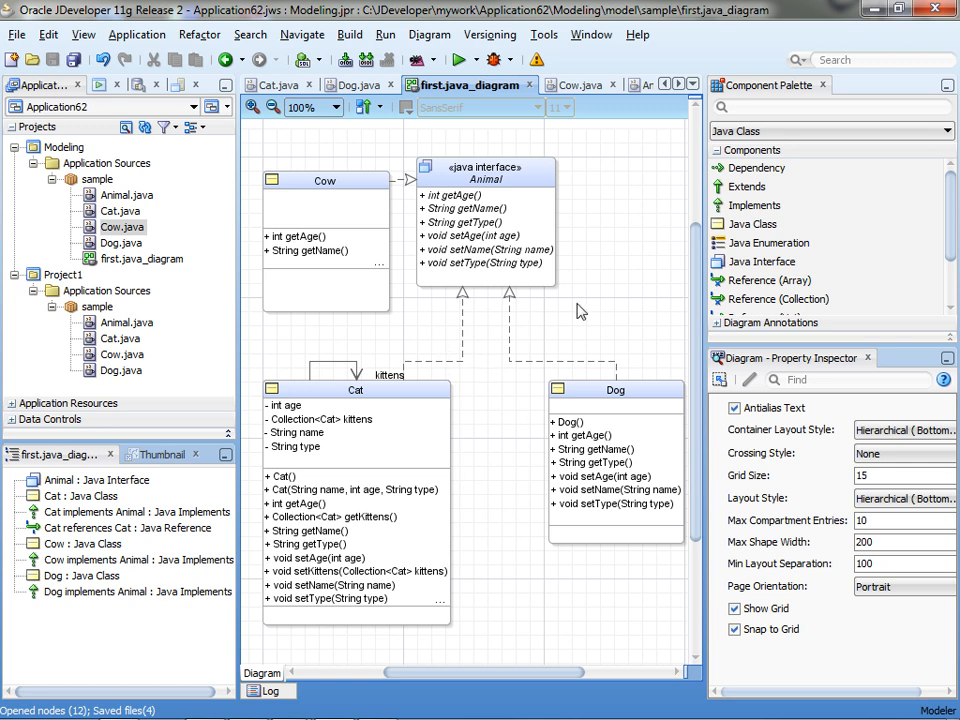
# Auto-lay out the first diagram's shapes hierarchically and zoom in slightly
pyautogui.rightClick(581, 311)
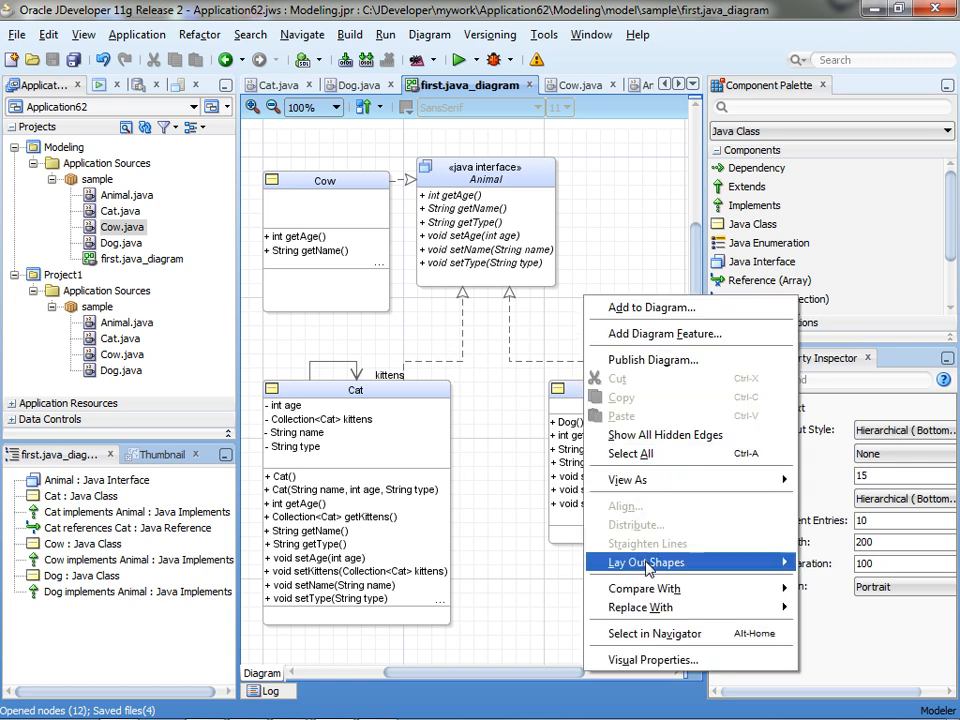
pyautogui.click(643, 562)
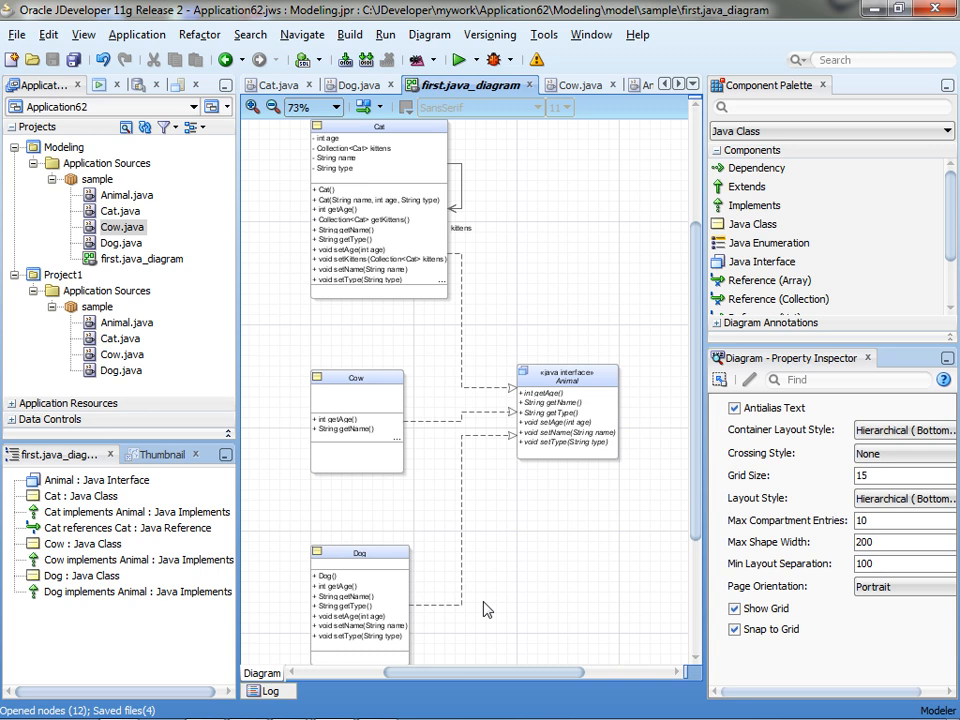
pyautogui.moveTo(520, 293)
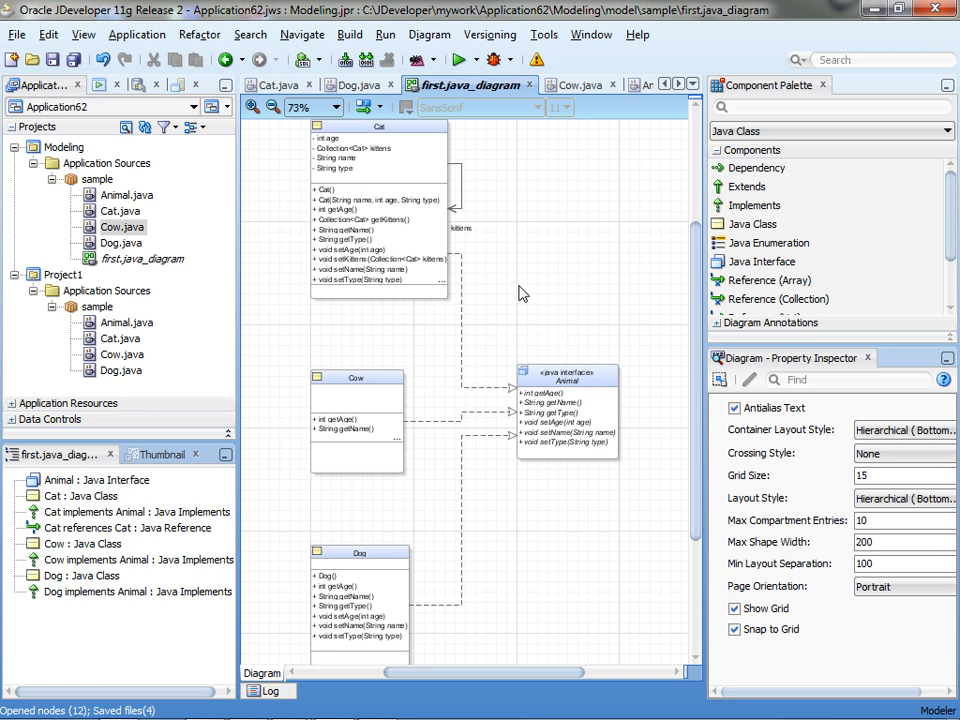
pyautogui.click(253, 107)
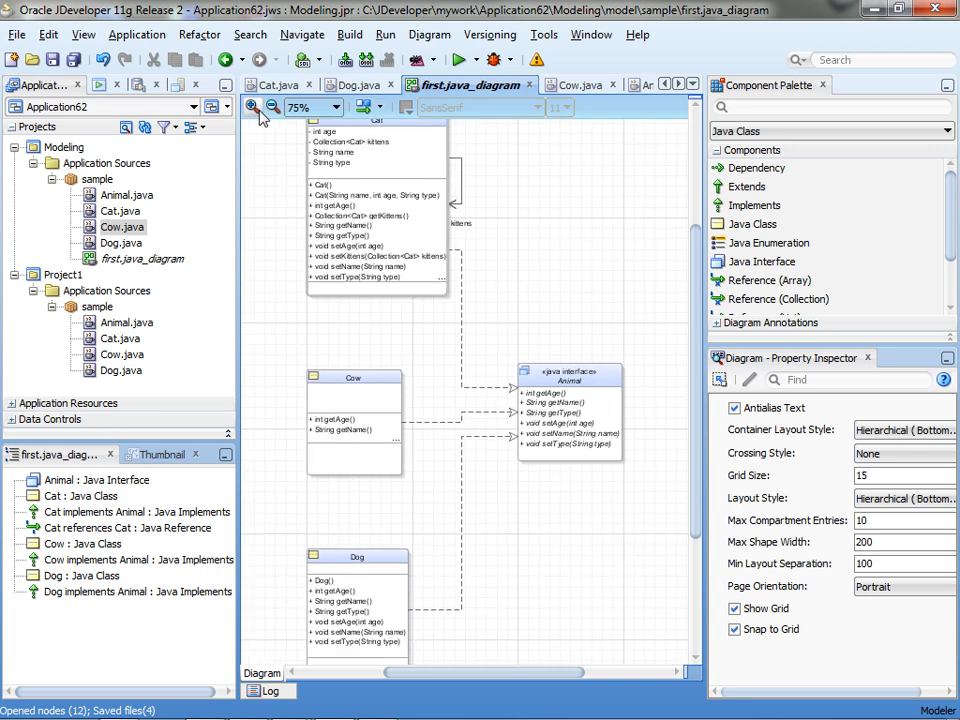
pyautogui.click(160, 454)
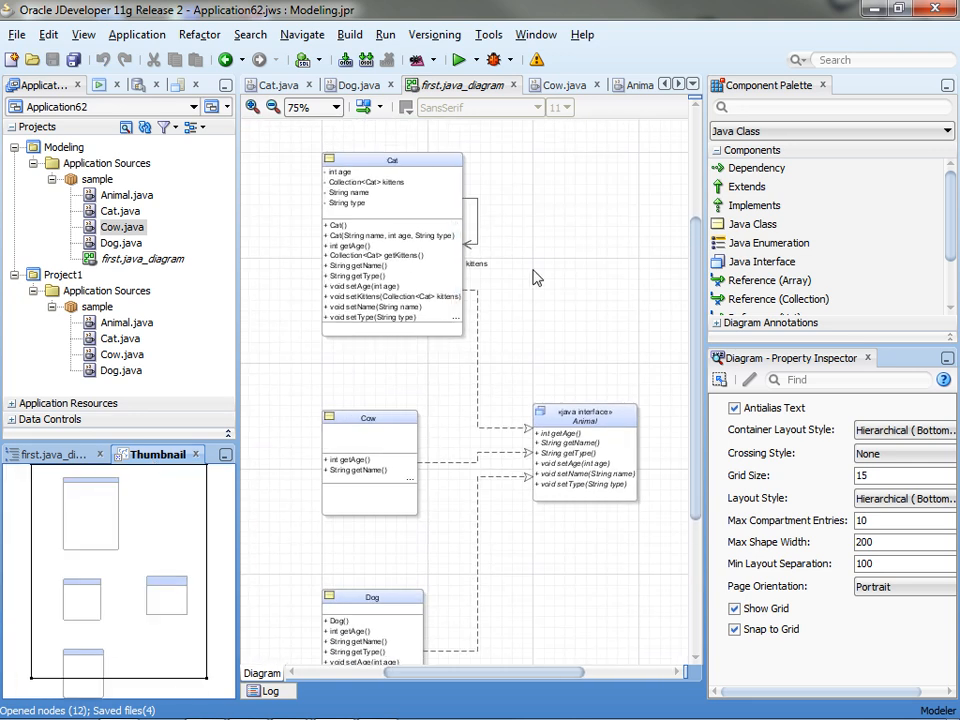
pyautogui.moveTo(350, 130)
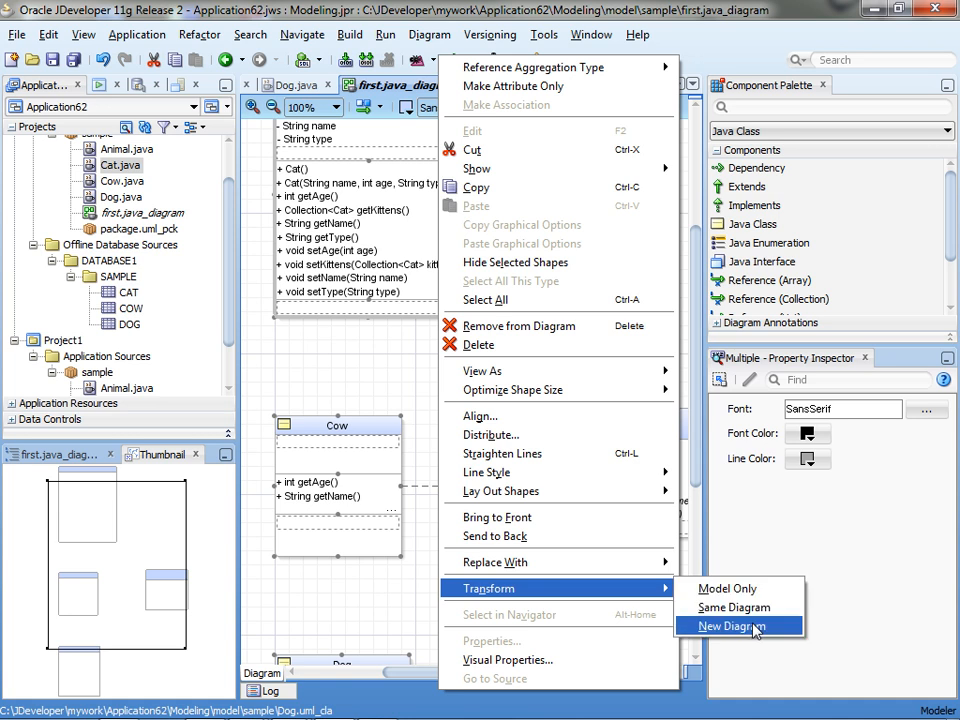
# Transform the selected Java classes Java-to-UML into new diagram Class Diagram1
pyautogui.click(730, 624)
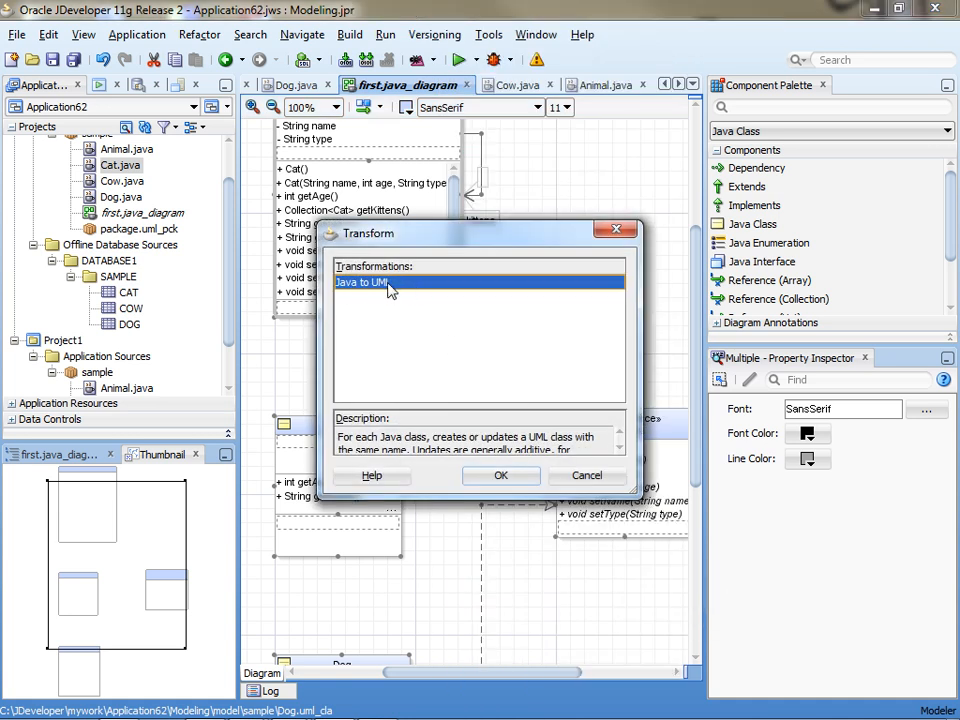
pyautogui.click(501, 475)
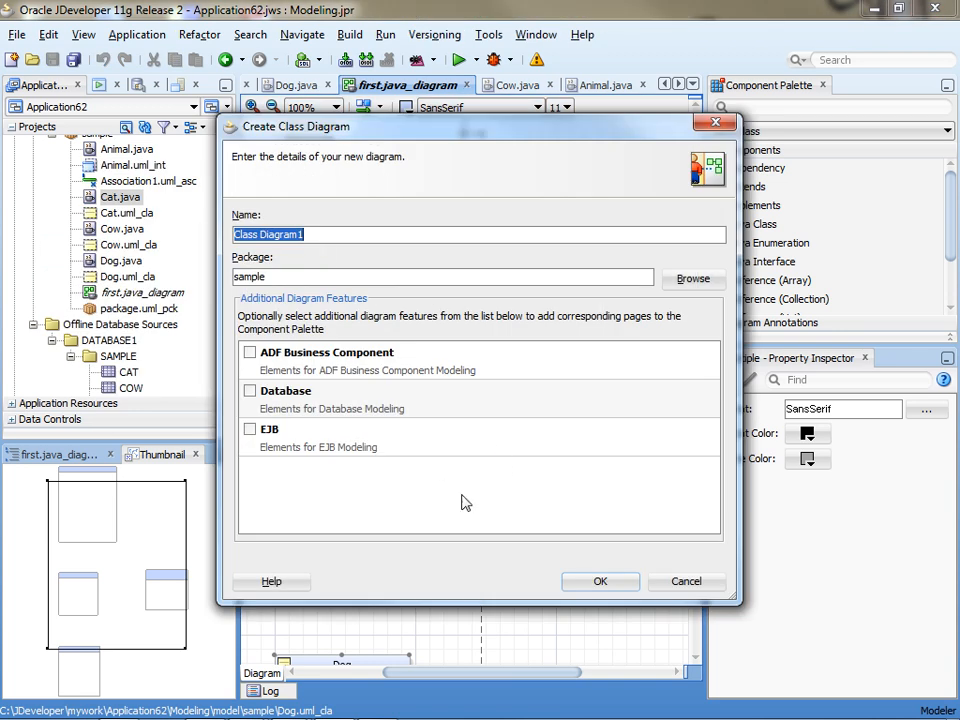
pyautogui.click(600, 581)
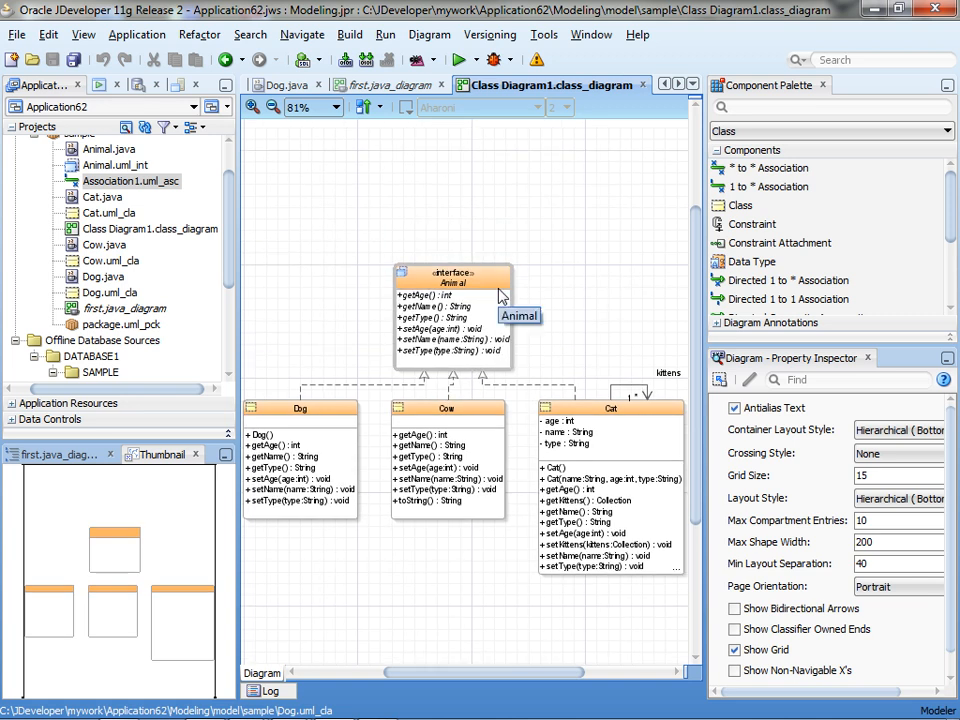
# Zoom in twice on Class Diagram1 and select the Cow class
pyautogui.click(251, 107)
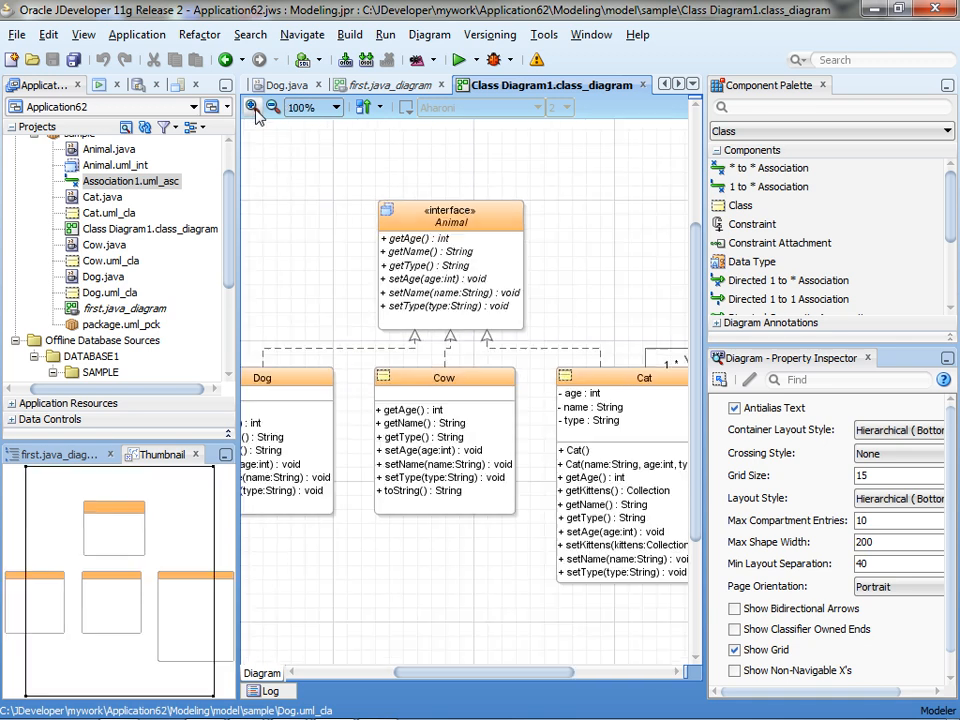
pyautogui.click(247, 107)
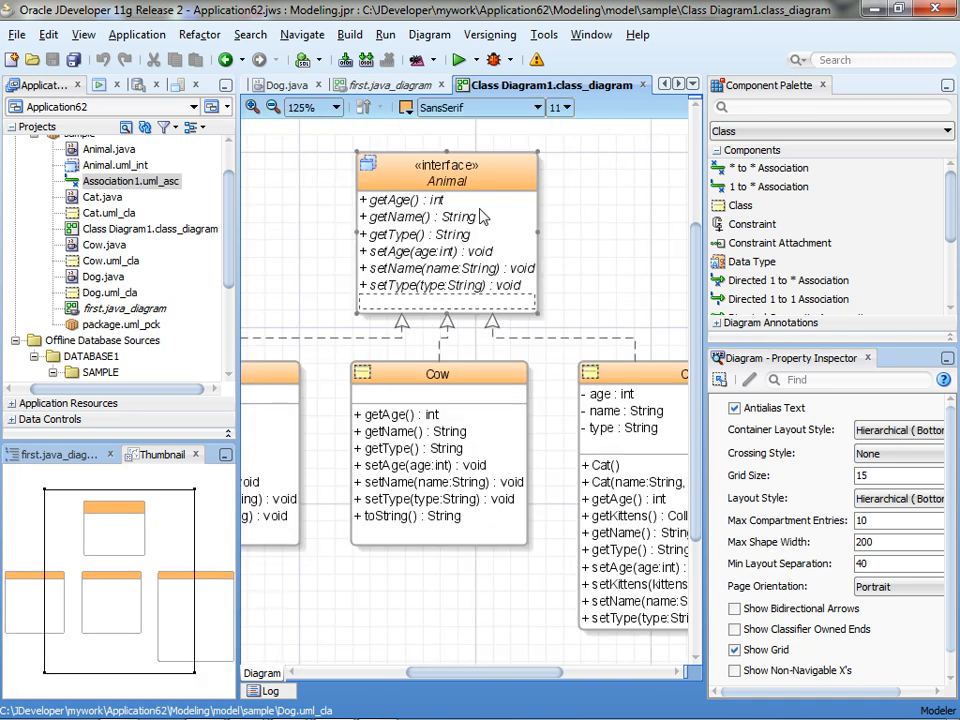
pyautogui.click(447, 180)
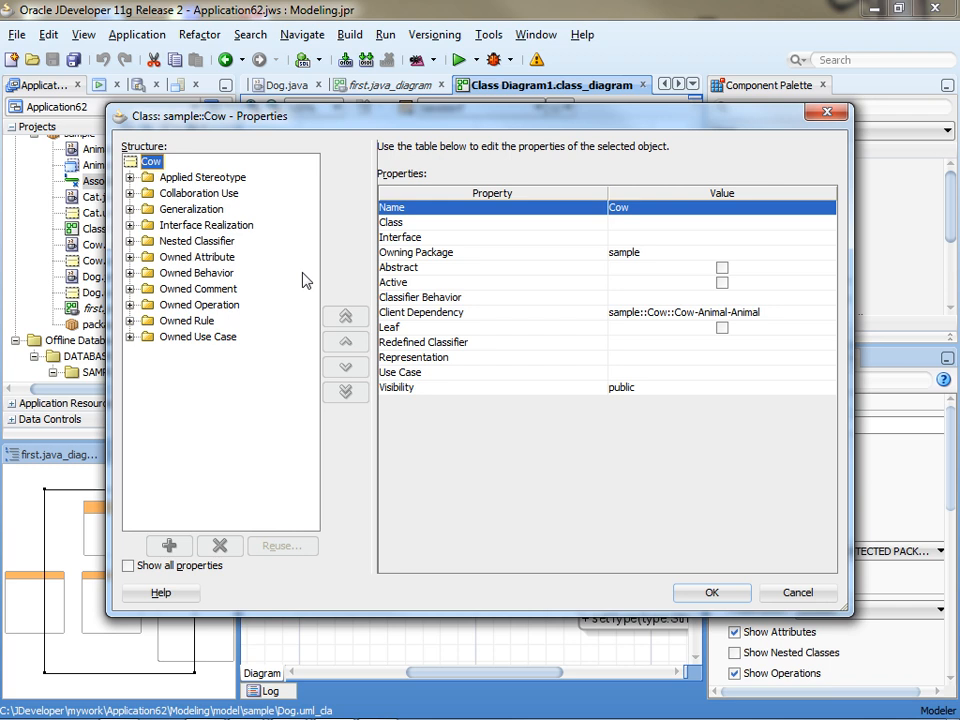
pyautogui.moveTo(175, 257)
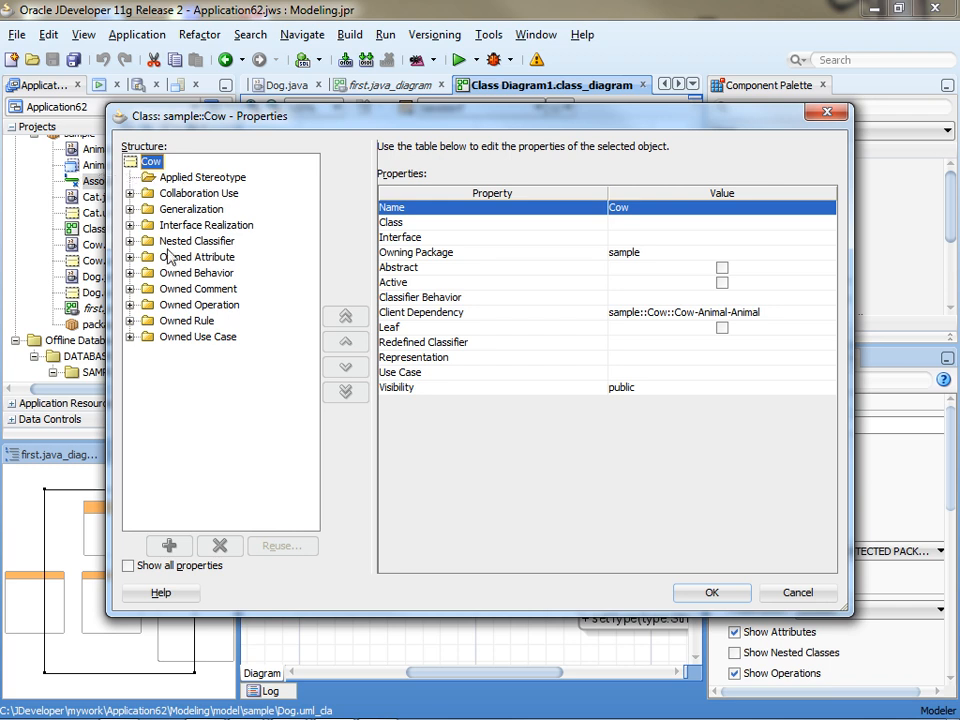
pyautogui.click(130, 304)
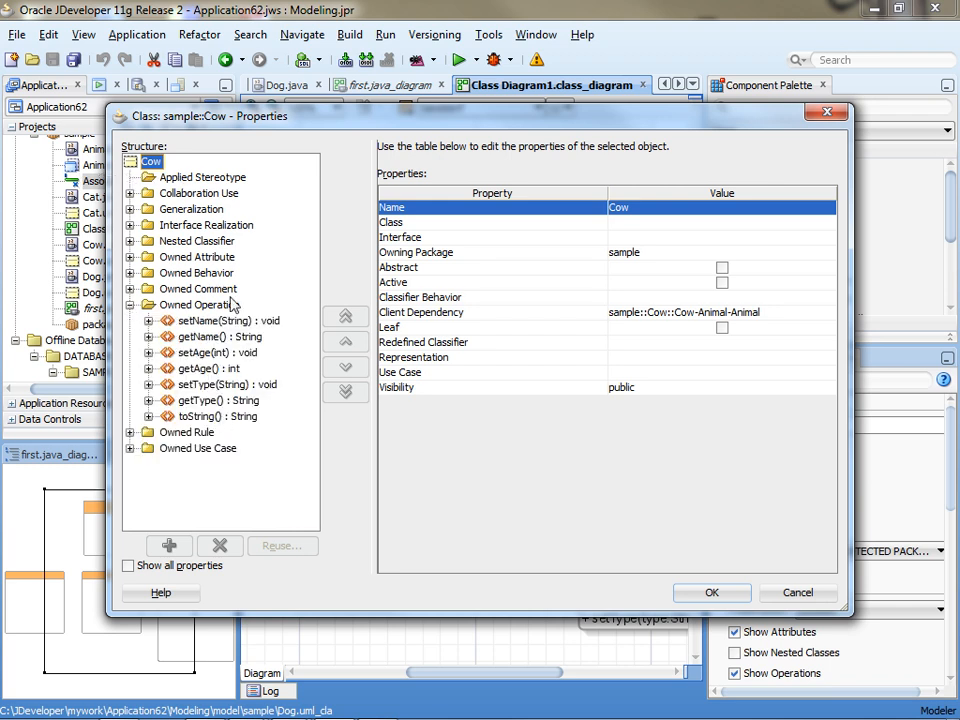
pyautogui.click(213, 320)
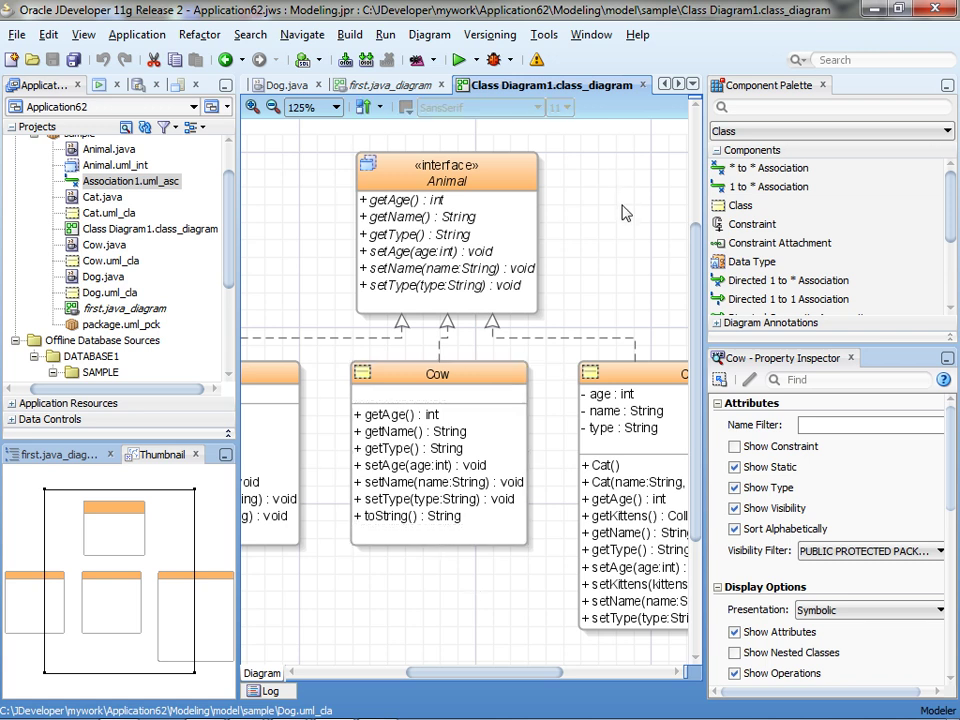
# Transform the UML classes Model Only into offline tables CAT, COW, DOG in DATABASE1
pyautogui.click(580, 238)
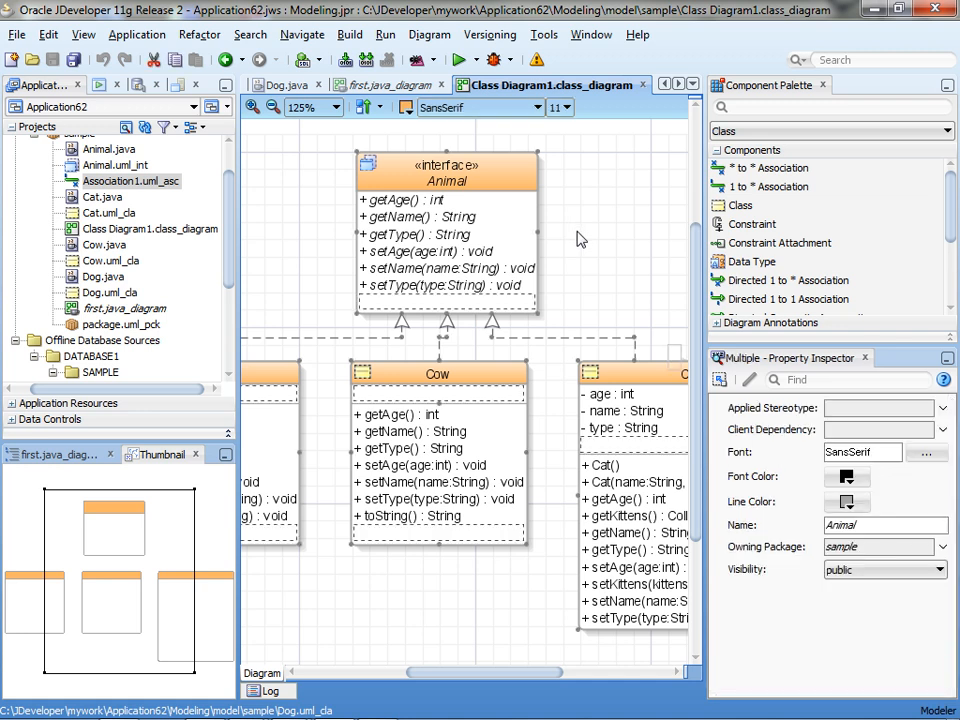
pyautogui.rightClick(580, 238)
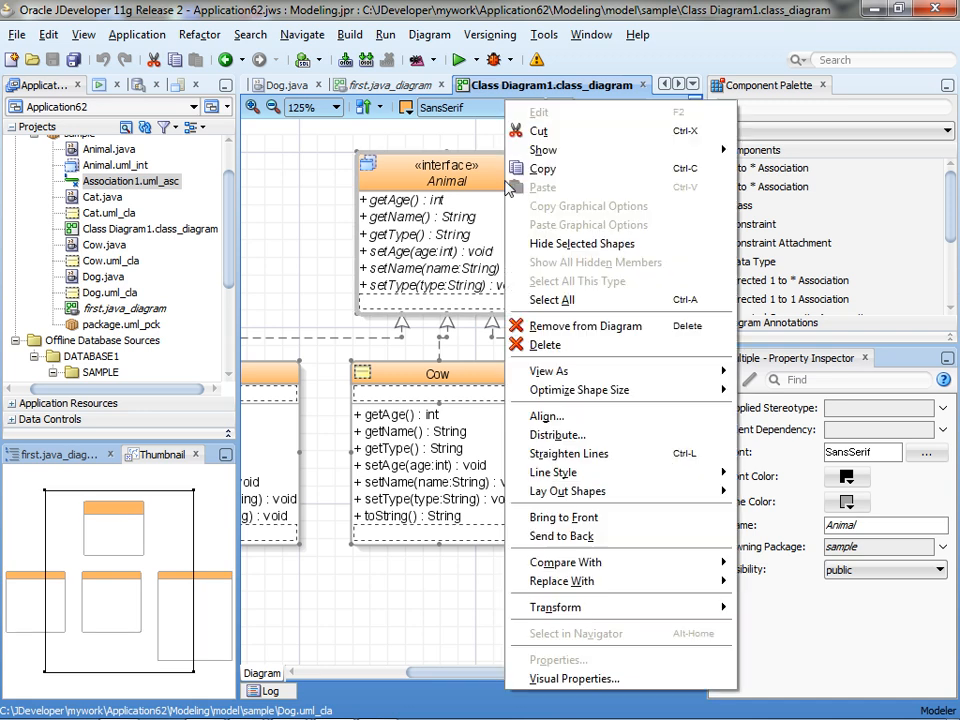
pyautogui.moveTo(555, 607)
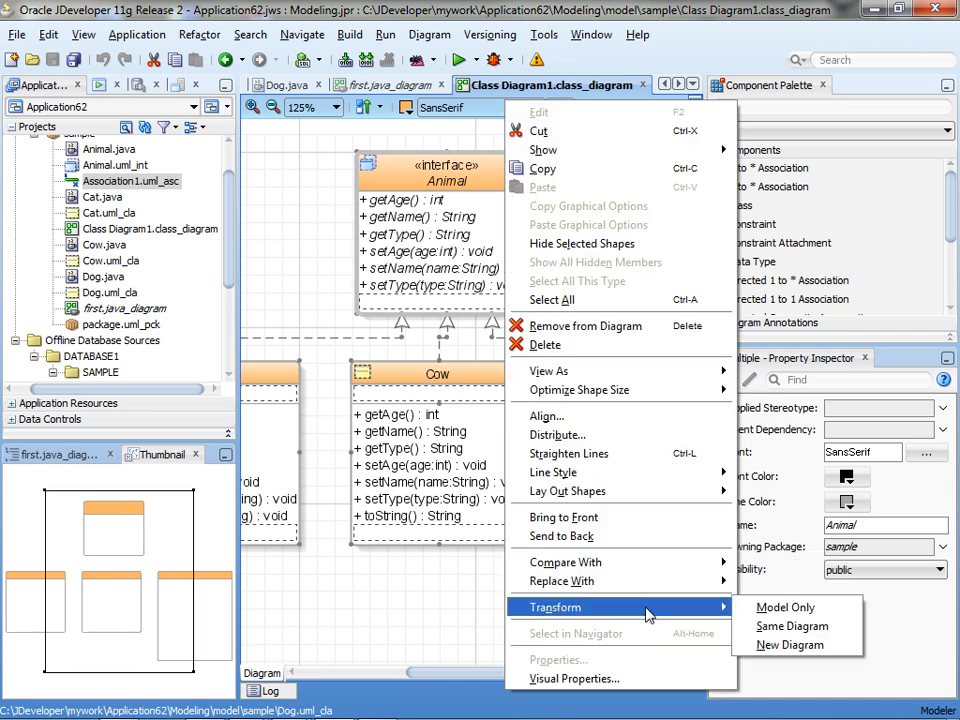
pyautogui.moveTo(788, 607)
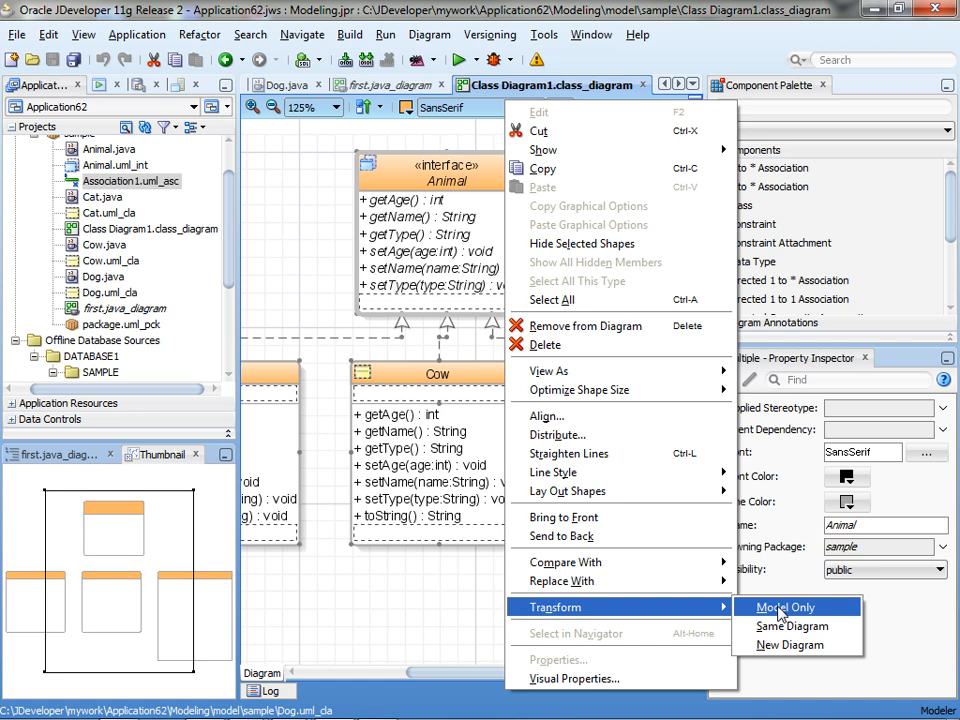
pyautogui.click(787, 607)
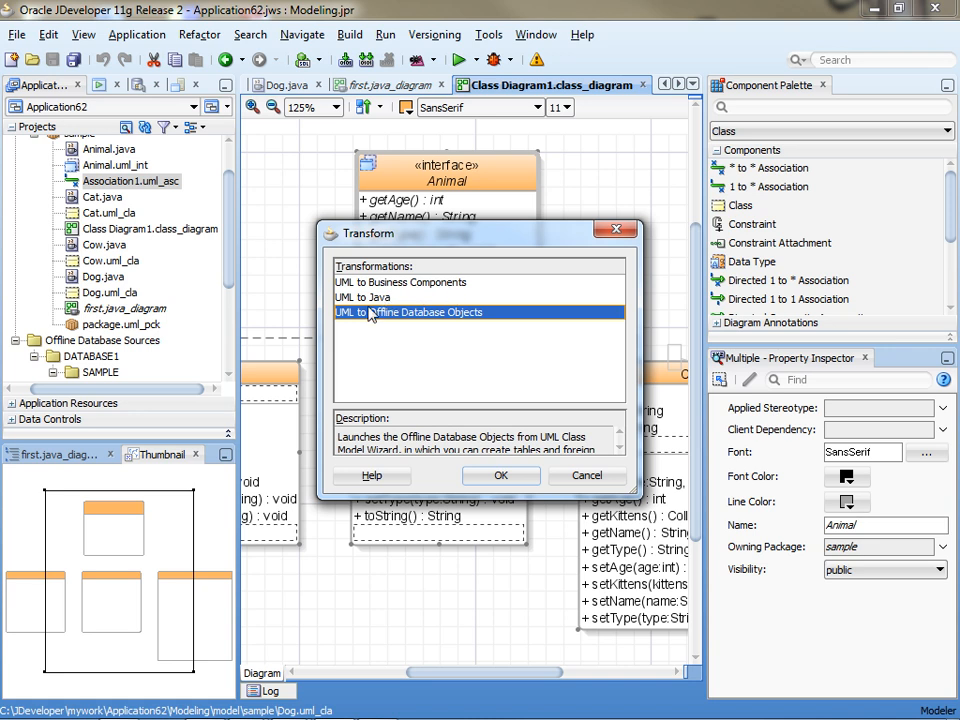
pyautogui.moveTo(521, 475)
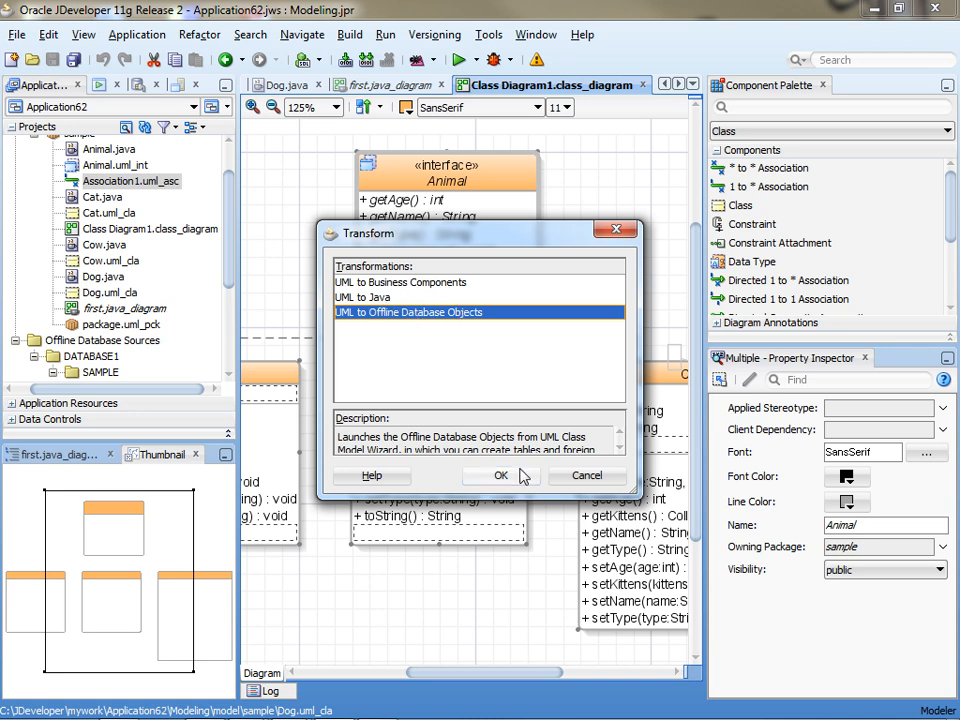
pyautogui.click(502, 475)
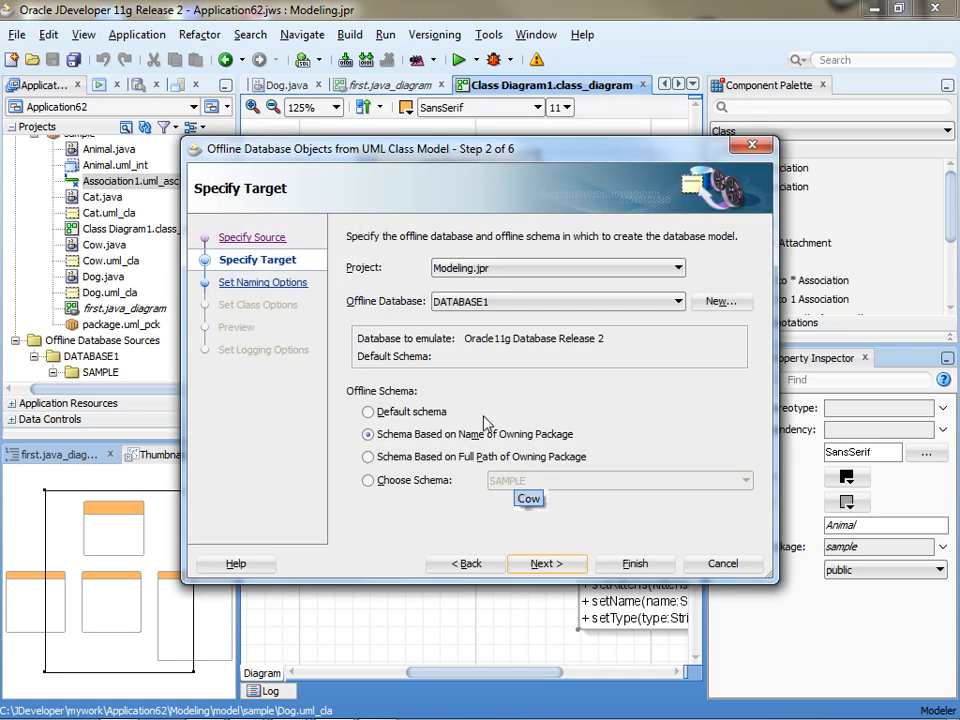
pyautogui.click(546, 563)
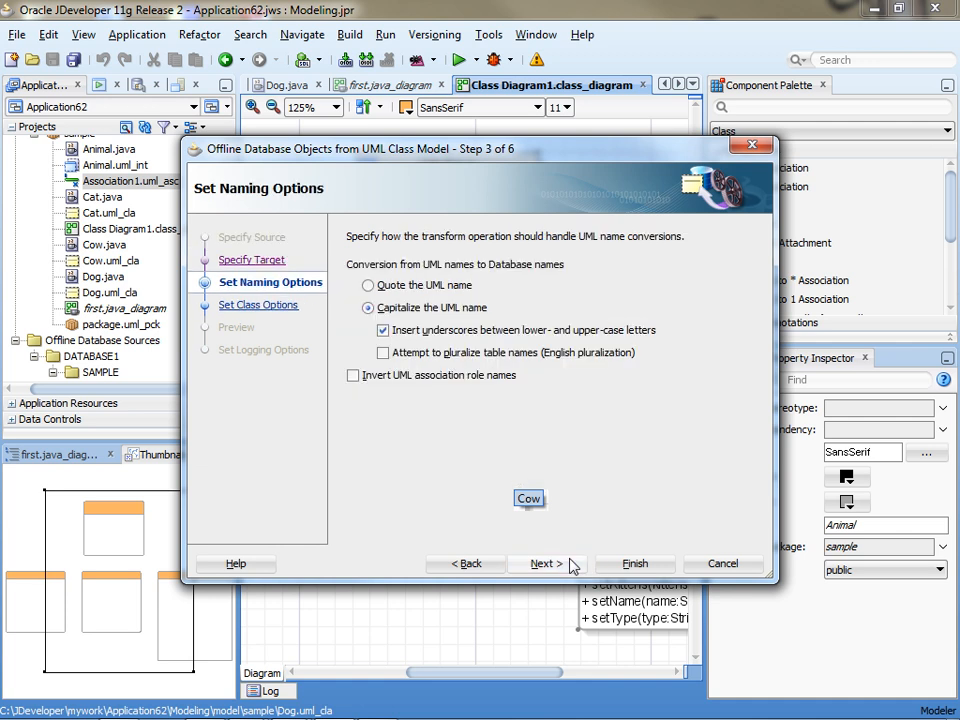
pyautogui.click(543, 563)
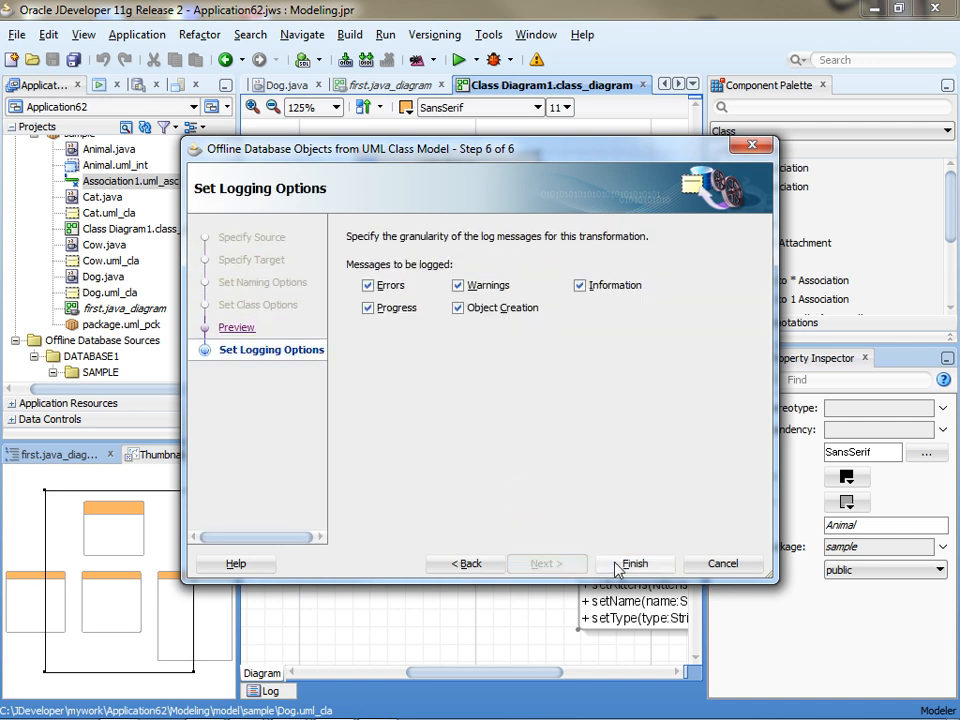
pyautogui.click(635, 563)
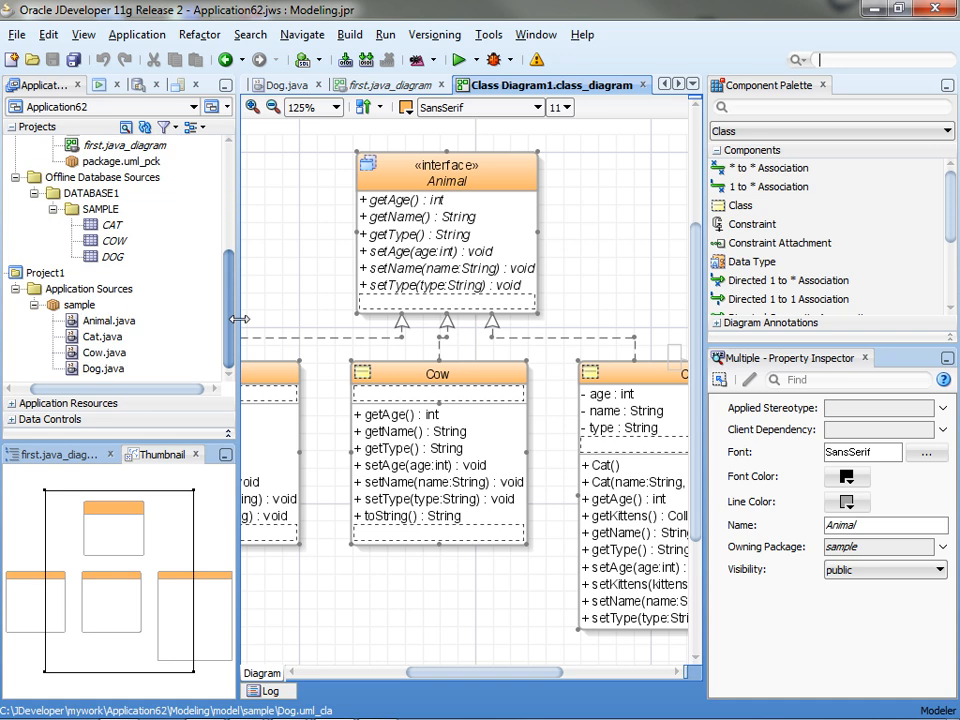
# Inspect the CAT table's columns (CAT_ID, NAME, AGE, TYPE, CAT_ID1) in Edit Table, then close it
pyautogui.click(111, 224)
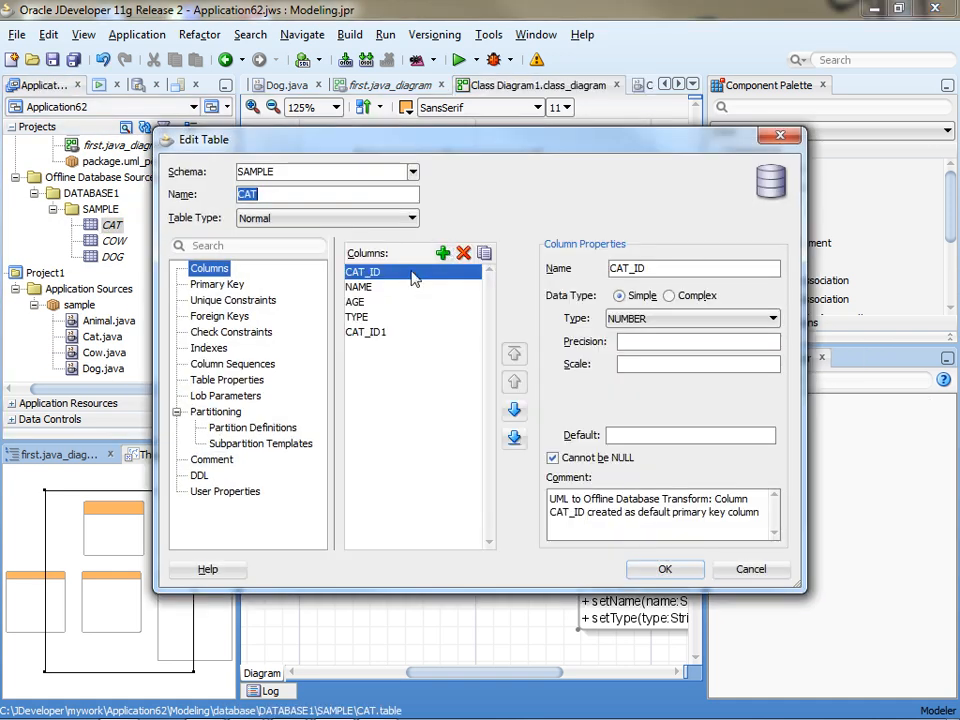
pyautogui.click(358, 287)
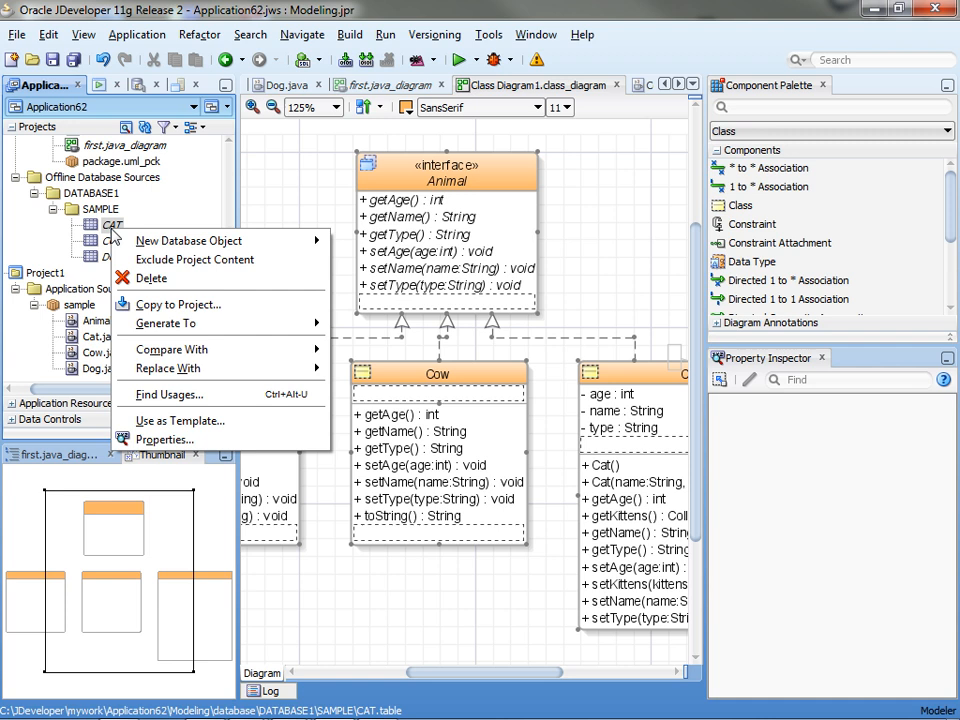
pyautogui.moveTo(232, 287)
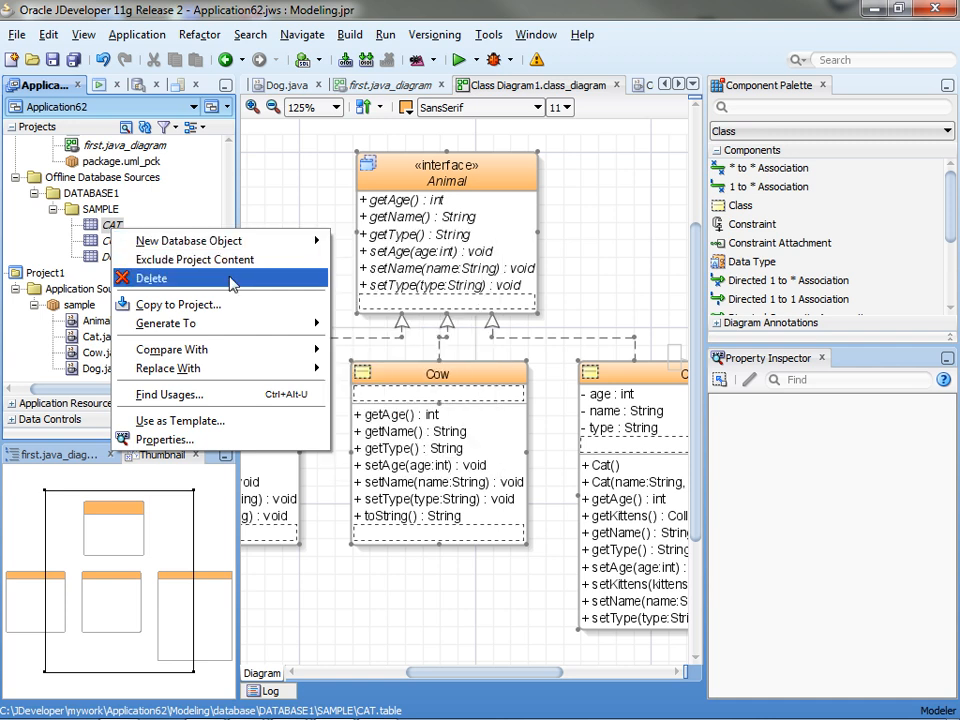
pyautogui.moveTo(165, 323)
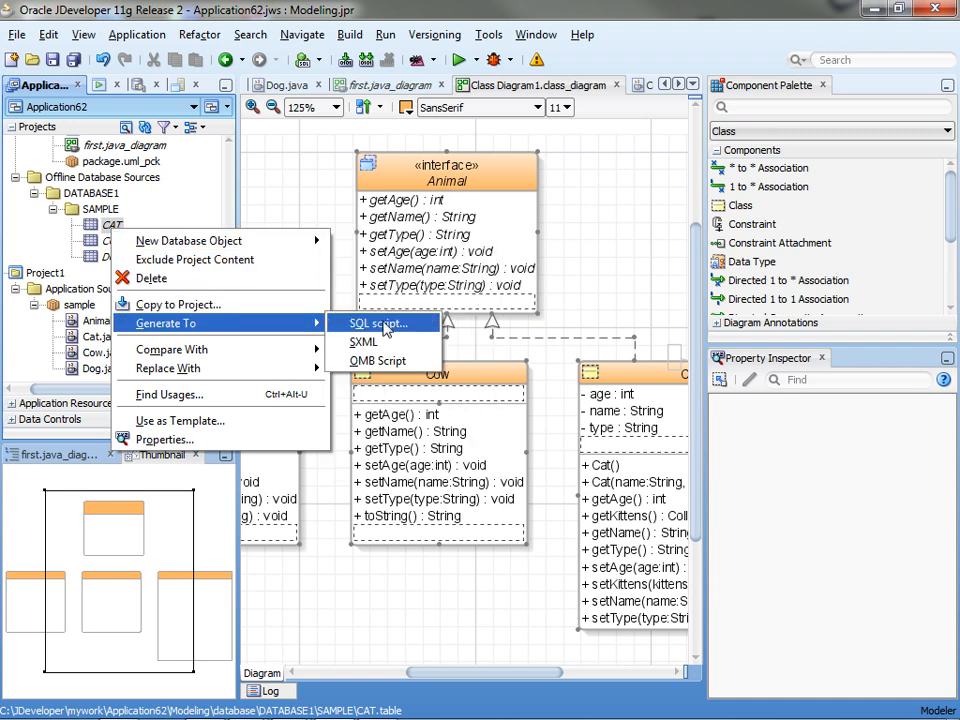